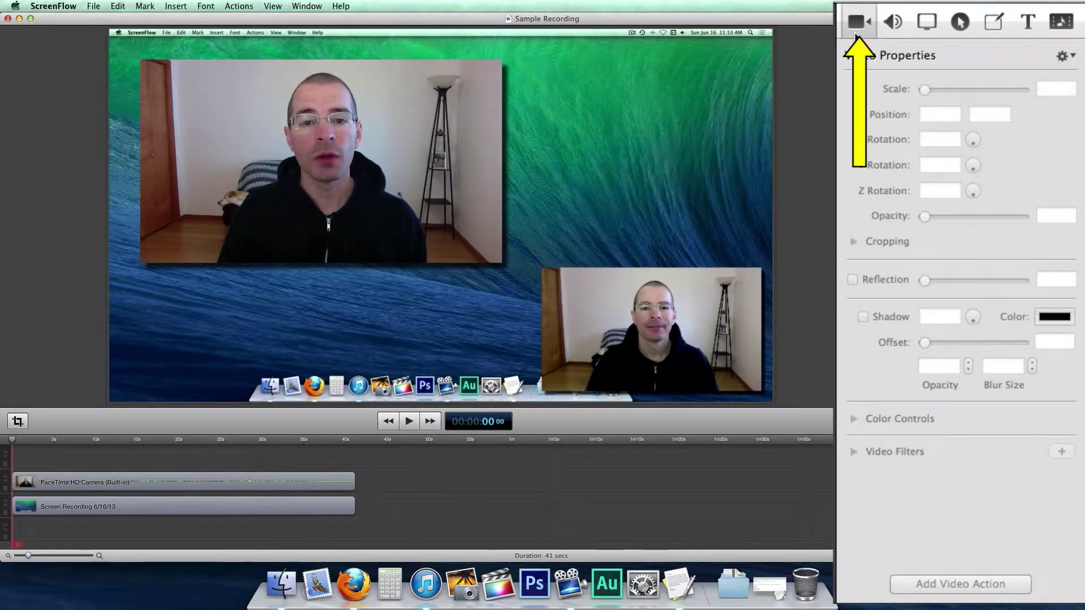
Select the FaceTime HD Camera clip to show its video properties: 50% scale, drop shadow
{"action": "left_click", "coordinate": [858, 21]}
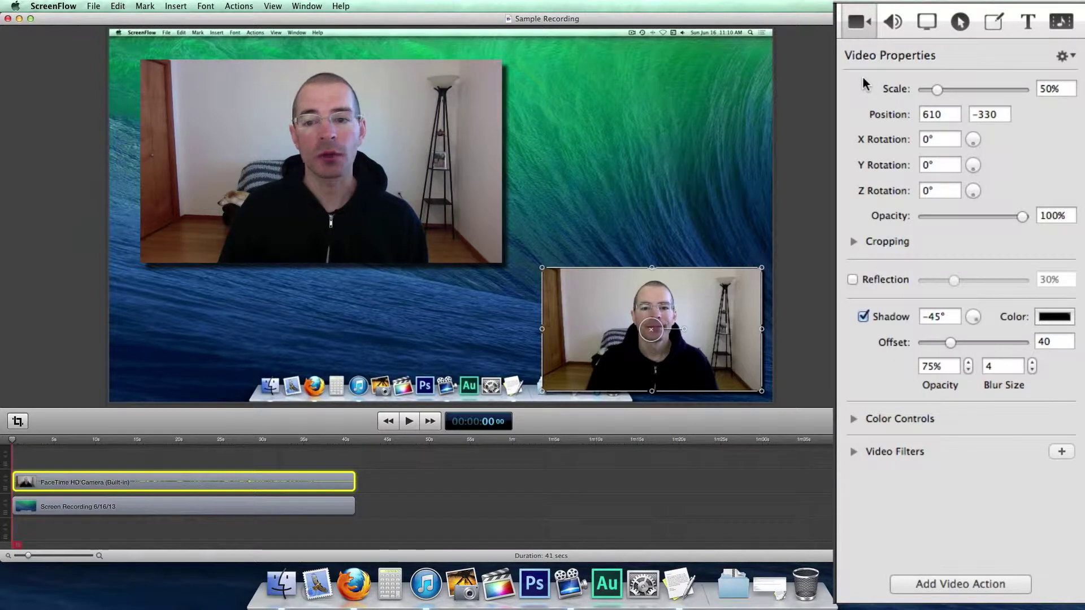
Centre the webcam clip at 0,0, try 129% and 72% scale, then return to 50%
{"action": "left_click_drag", "start_coordinate": [650, 329], "coordinate": [571, 280]}
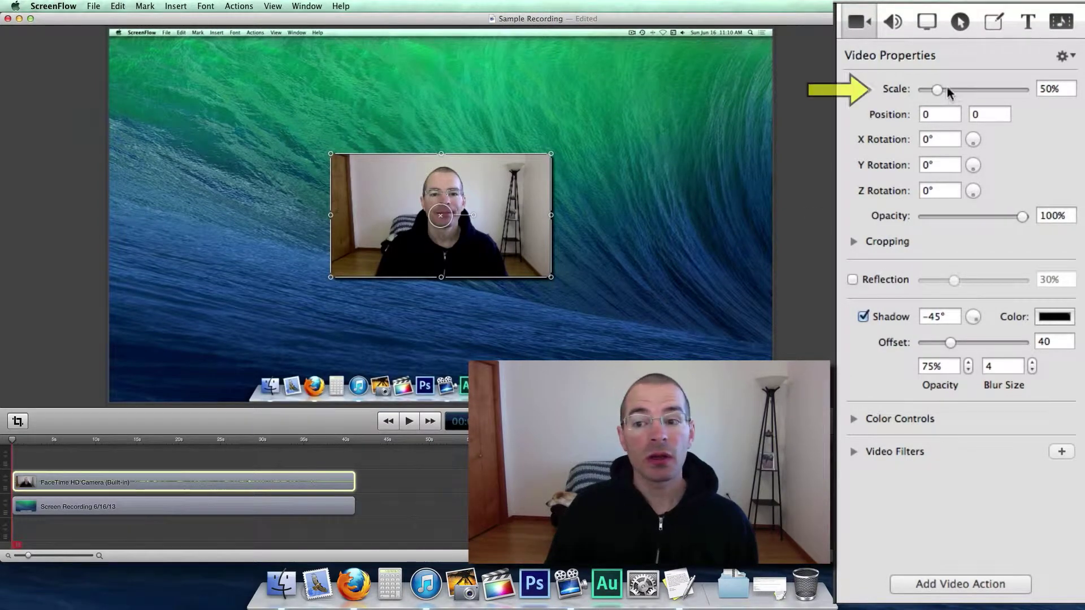
{"action": "left_click_drag", "start_coordinate": [936, 90], "coordinate": [958, 90]}
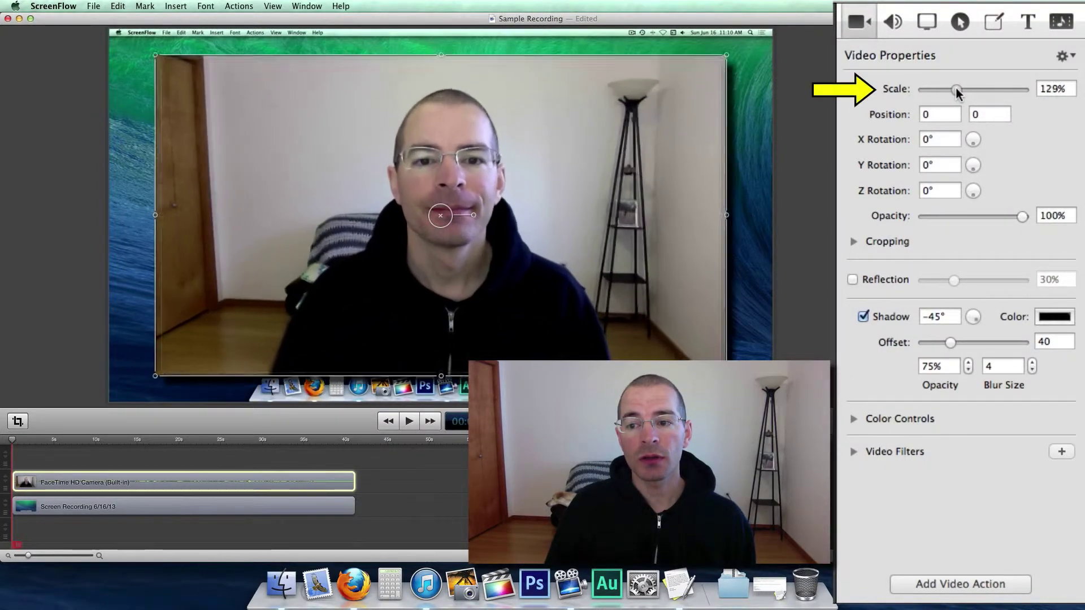
{"action": "left_click_drag", "start_coordinate": [957, 90], "coordinate": [941, 90]}
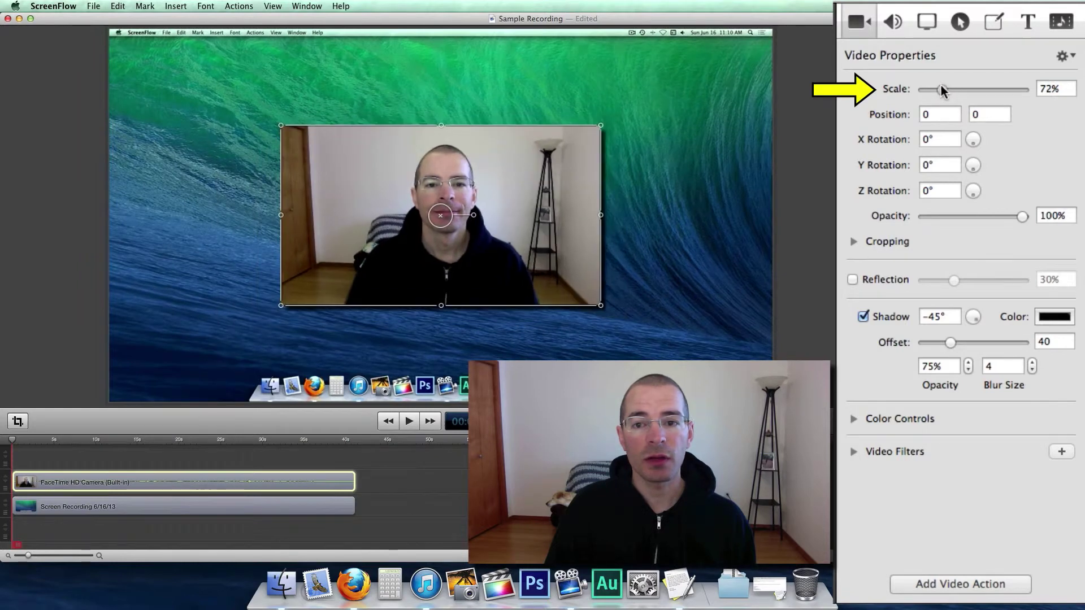
{"action": "left_click_drag", "start_coordinate": [959, 89], "coordinate": [937, 89]}
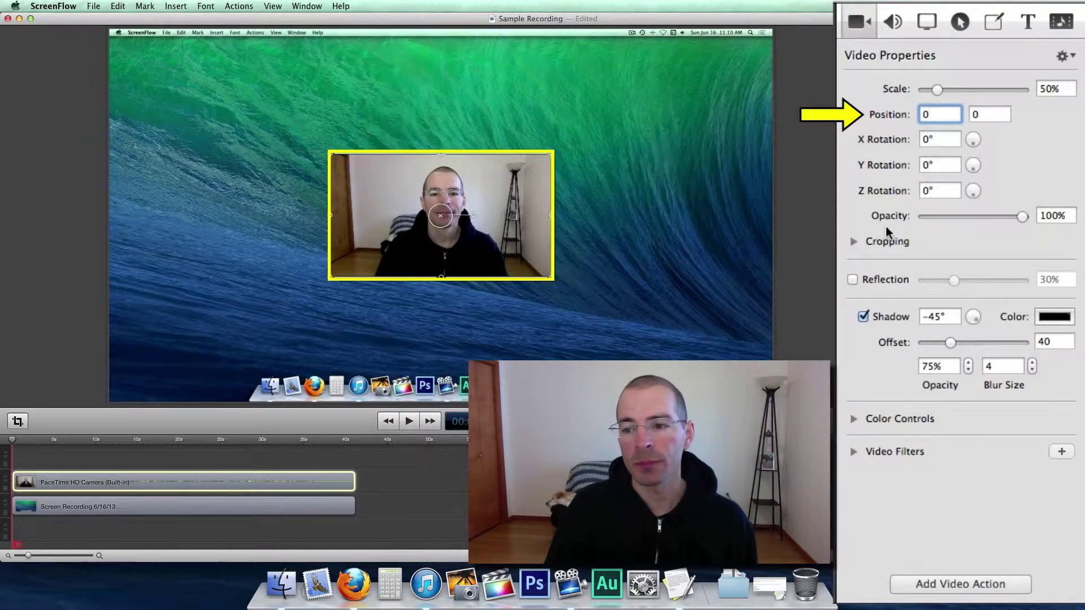
{"action": "left_click", "coordinate": [939, 114]}
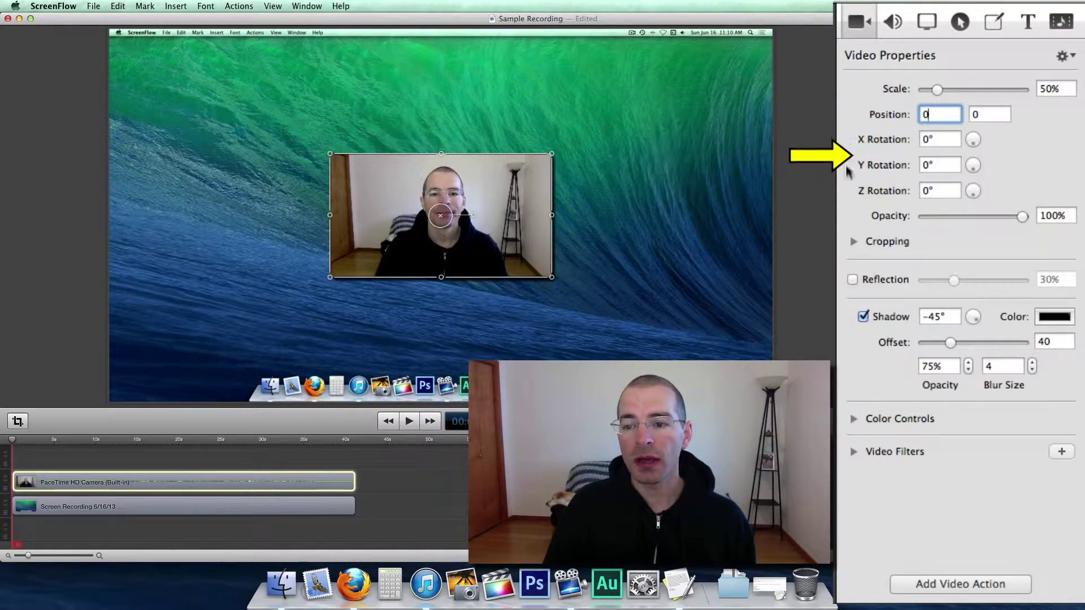
{"action": "mouse_move", "coordinate": [972, 195]}
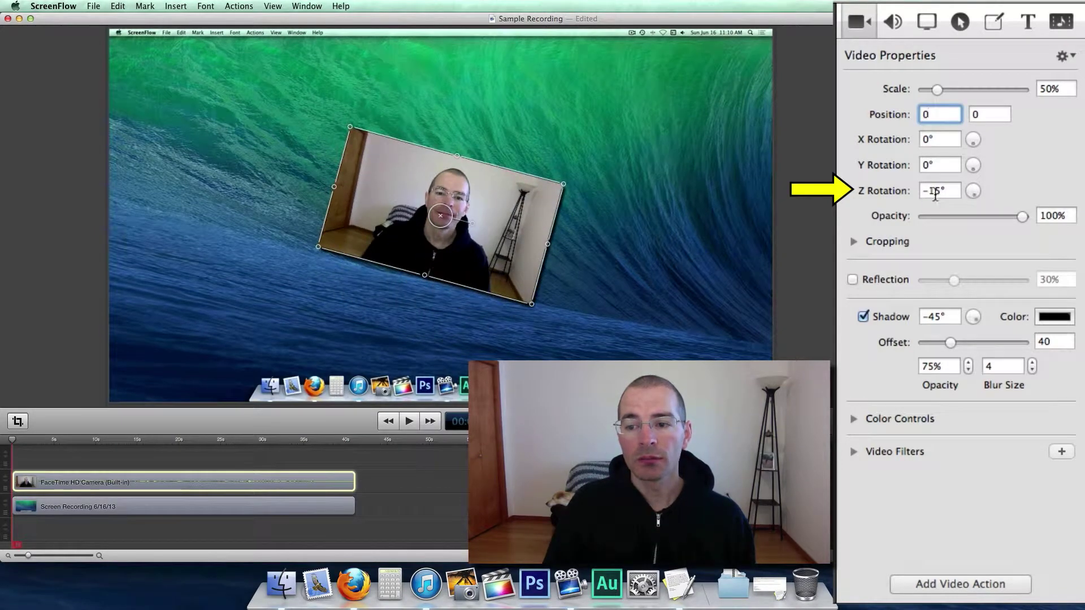
{"action": "left_click", "coordinate": [939, 190]}
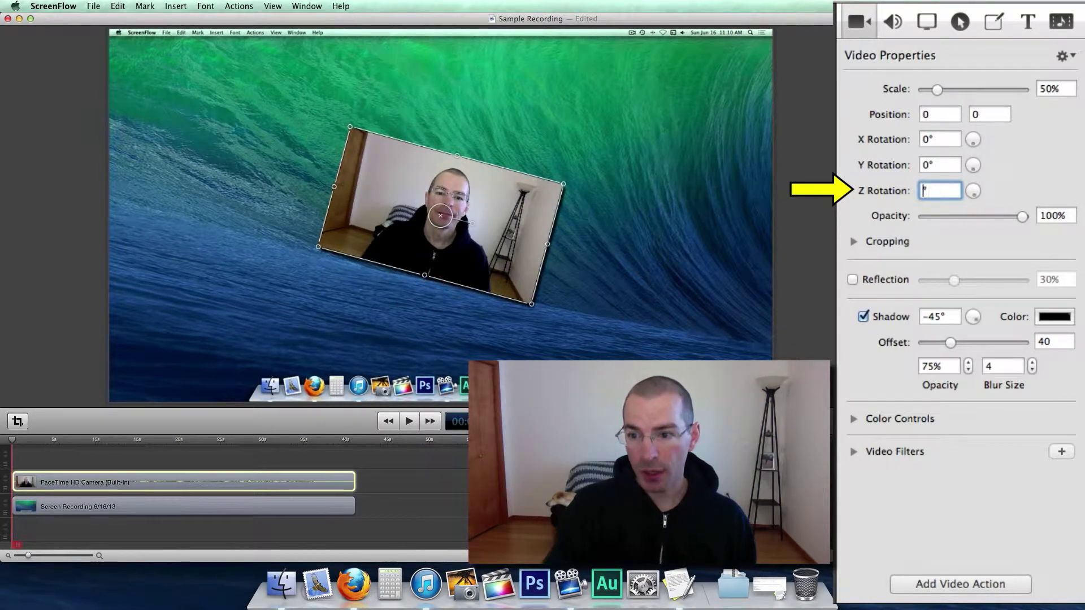
{"action": "type", "text": "0"}
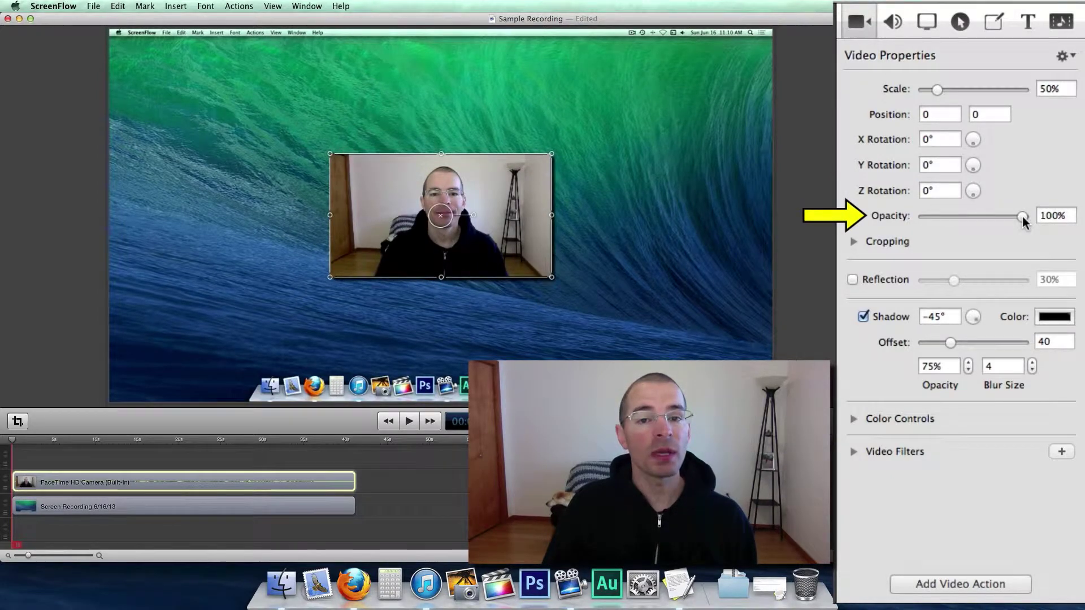
{"action": "mouse_move", "coordinate": [1023, 216]}
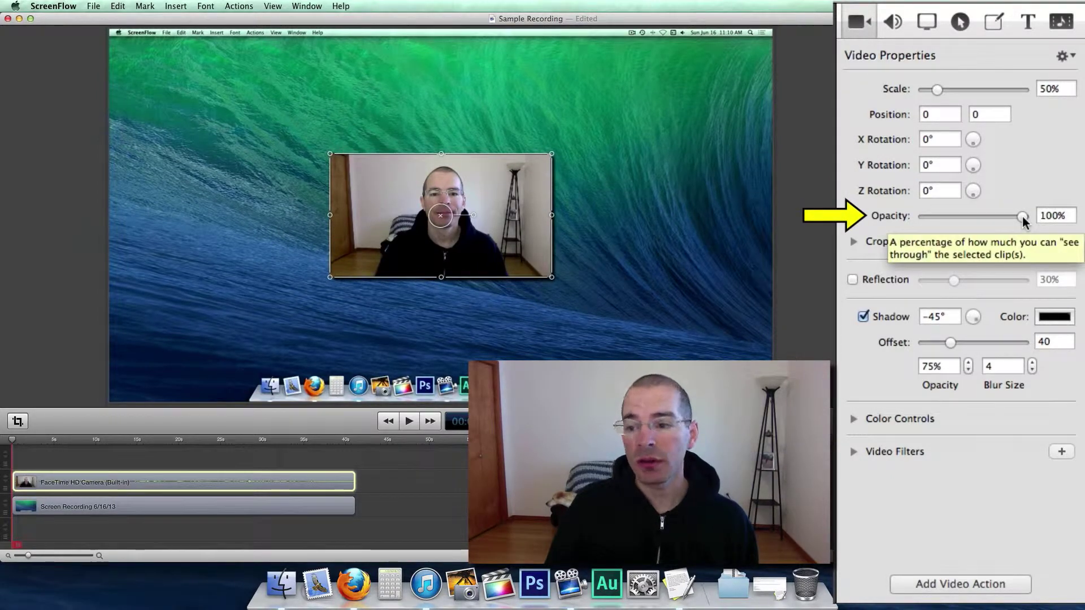
Fade the webcam clip's opacity to nearly zero, restore 100%, and expand Cropping
{"action": "left_click_drag", "start_coordinate": [1024, 216], "coordinate": [980, 215]}
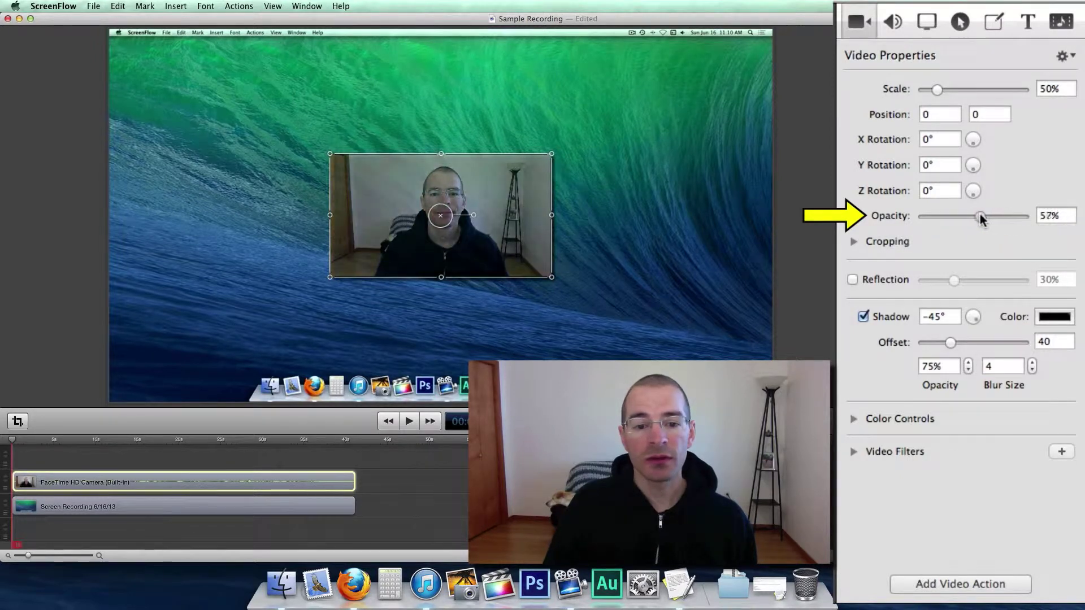
{"action": "left_click_drag", "start_coordinate": [980, 215], "coordinate": [929, 216]}
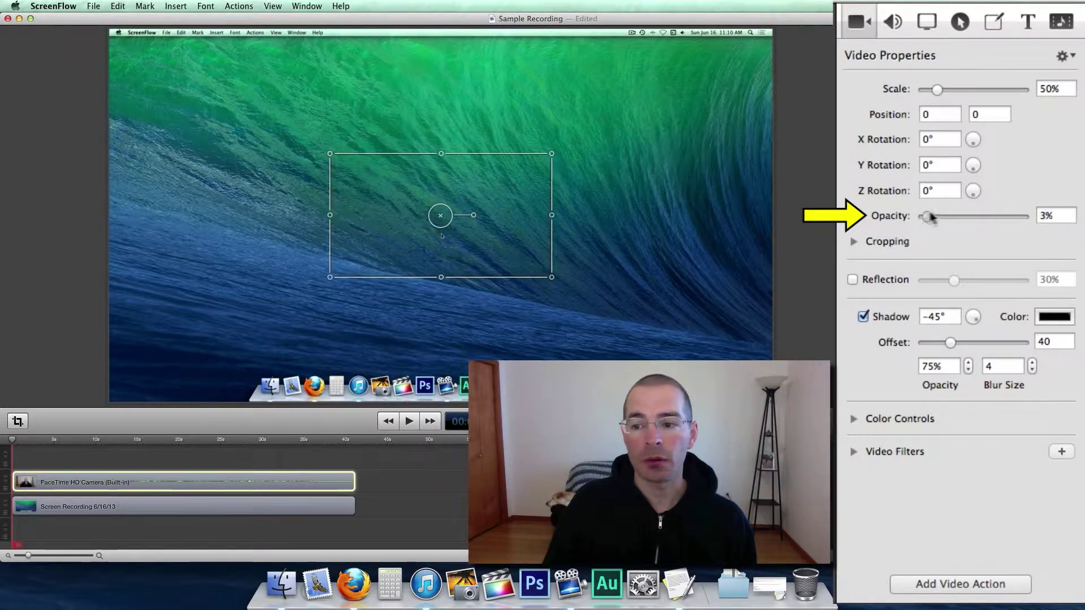
{"action": "left_click_drag", "start_coordinate": [927, 216], "coordinate": [1017, 216]}
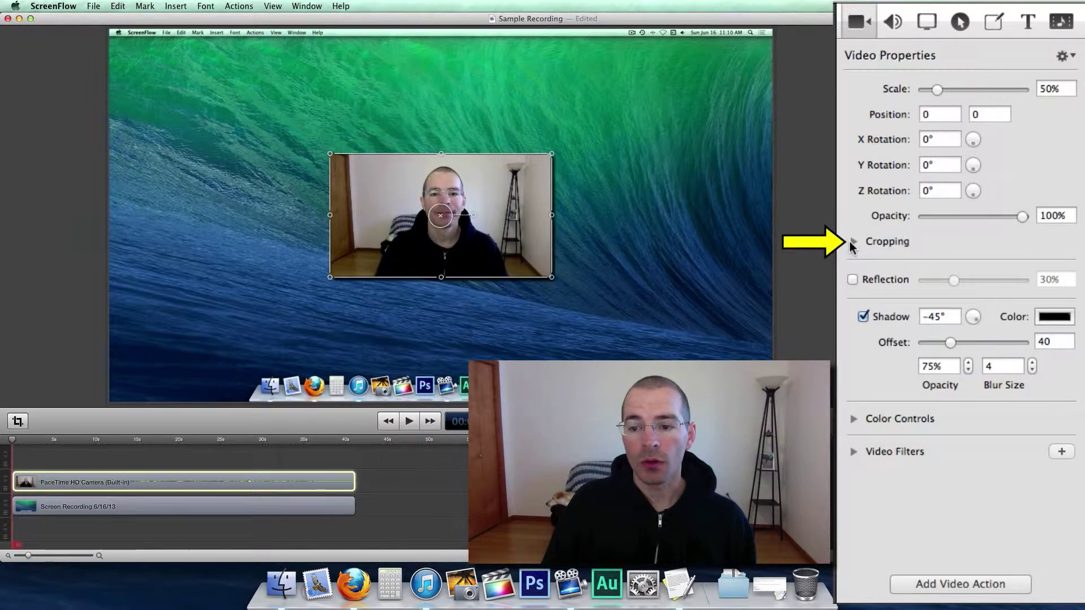
{"action": "left_click", "coordinate": [854, 241]}
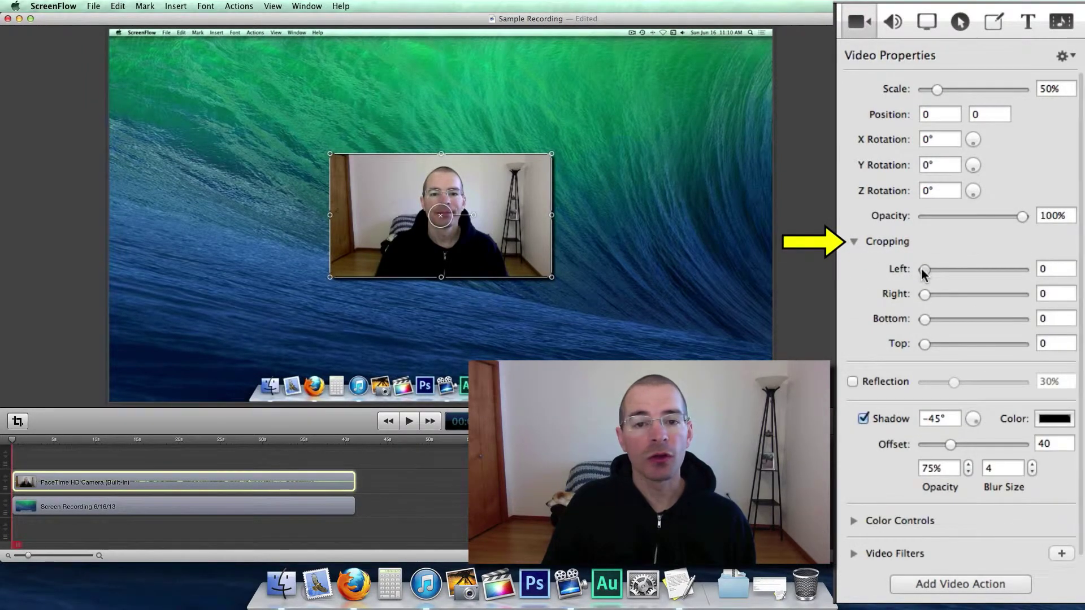
{"action": "left_click_drag", "start_coordinate": [925, 270], "coordinate": [975, 270]}
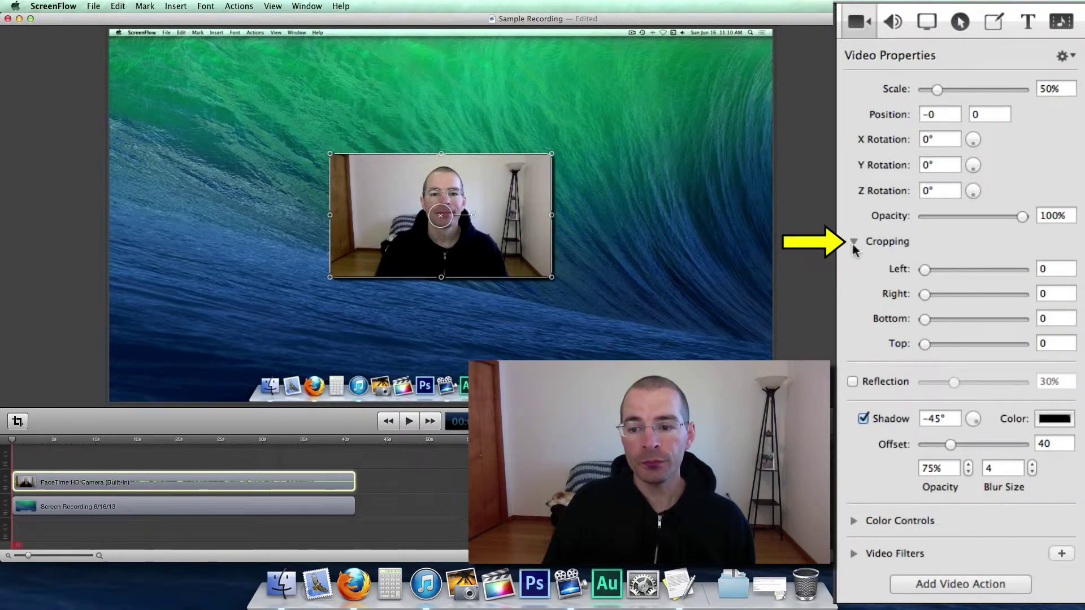
Collapse Cropping, try a reflection at 48% then 20%, and turn it off
{"action": "left_click", "coordinate": [855, 240]}
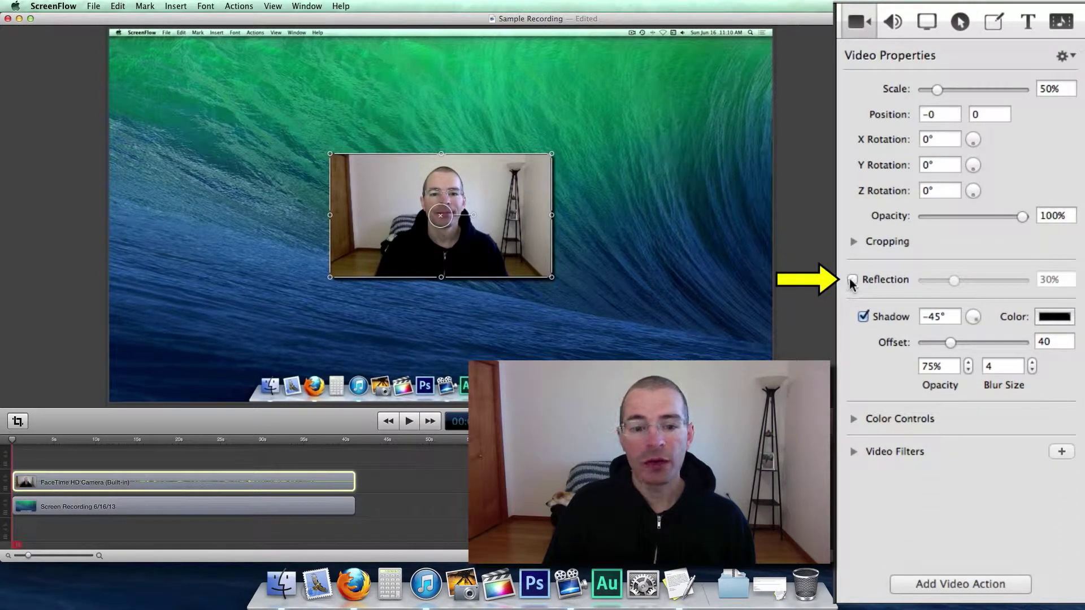
{"action": "left_click", "coordinate": [854, 280]}
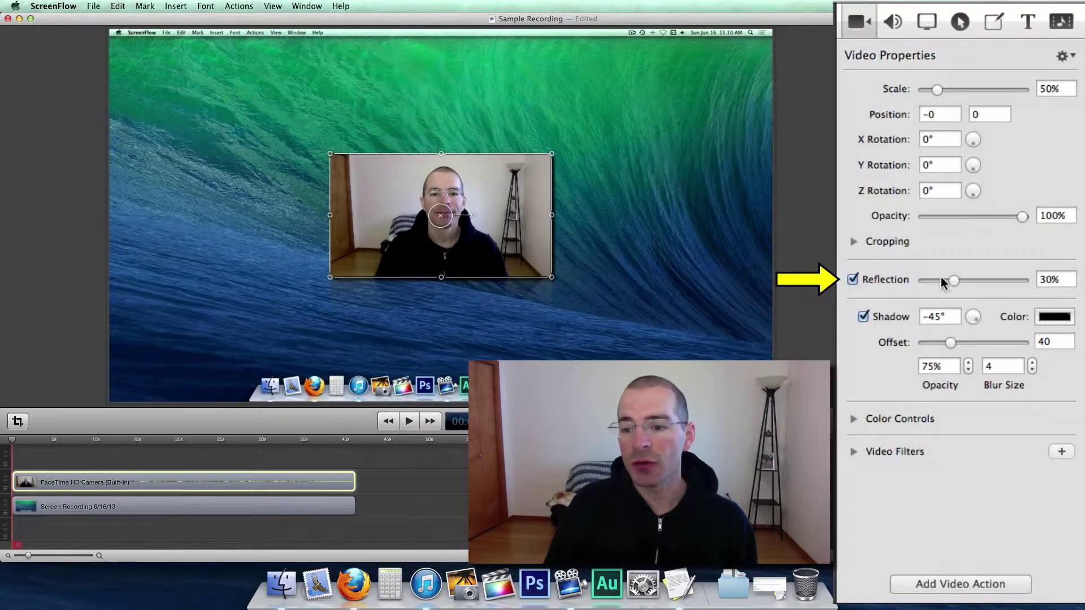
{"action": "left_click_drag", "start_coordinate": [949, 280], "coordinate": [970, 281]}
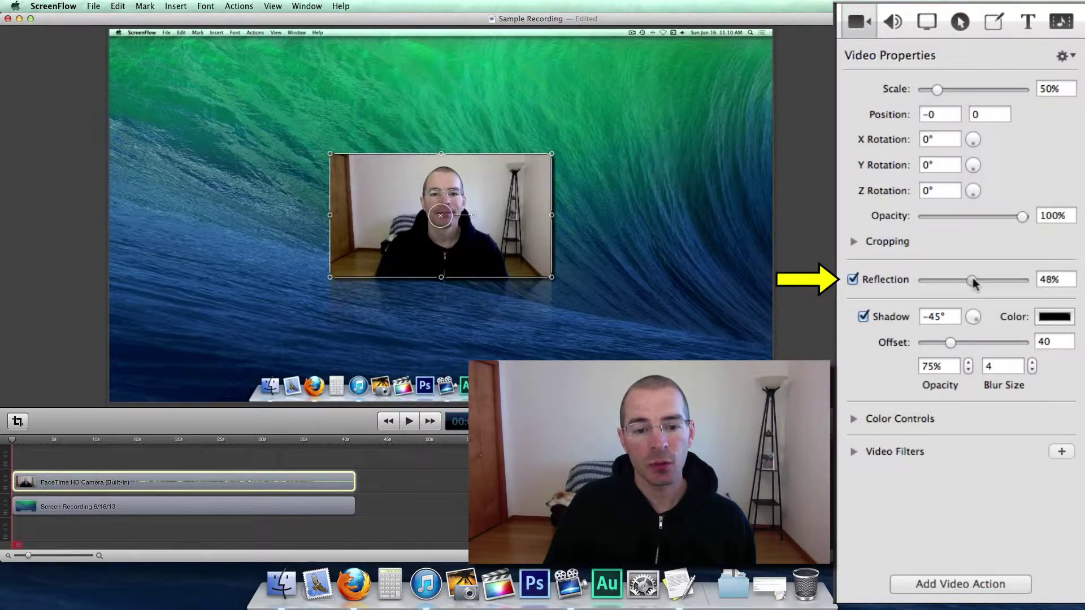
{"action": "left_click_drag", "start_coordinate": [968, 281], "coordinate": [973, 281]}
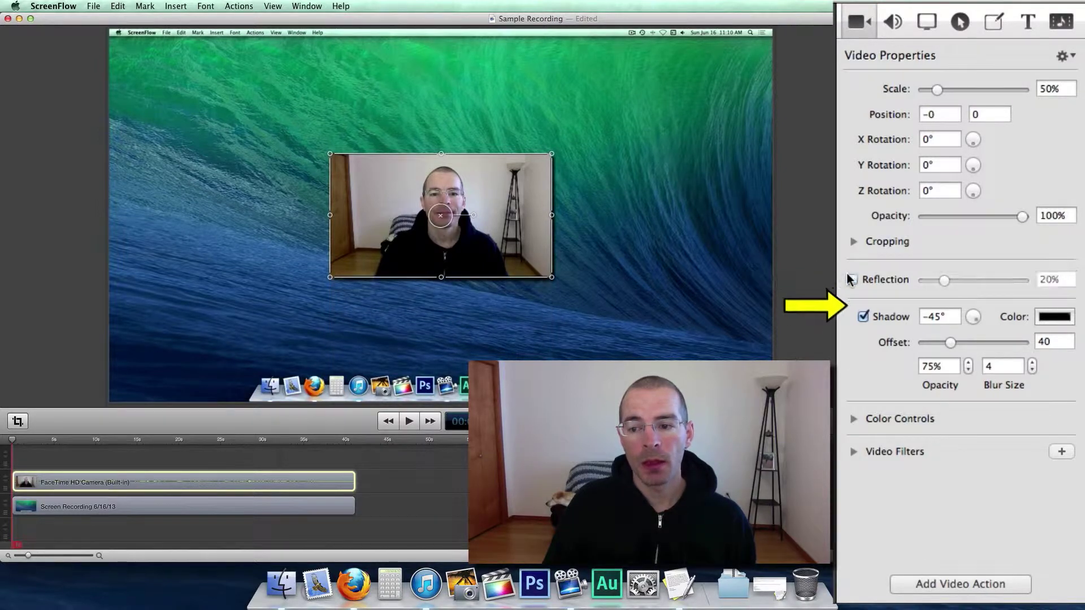
{"action": "left_click", "coordinate": [853, 280]}
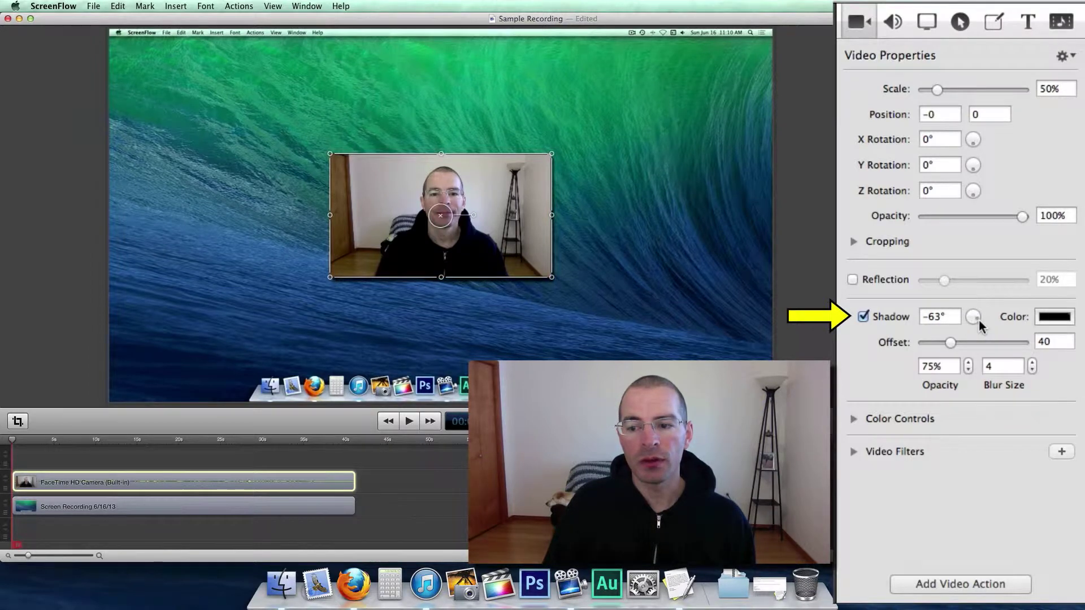
Try a -63° shadow angle, return to -45°, and set the shadow offset to 62.03
{"action": "left_click", "coordinate": [939, 316]}
{"action": "type", "text": "-45"}
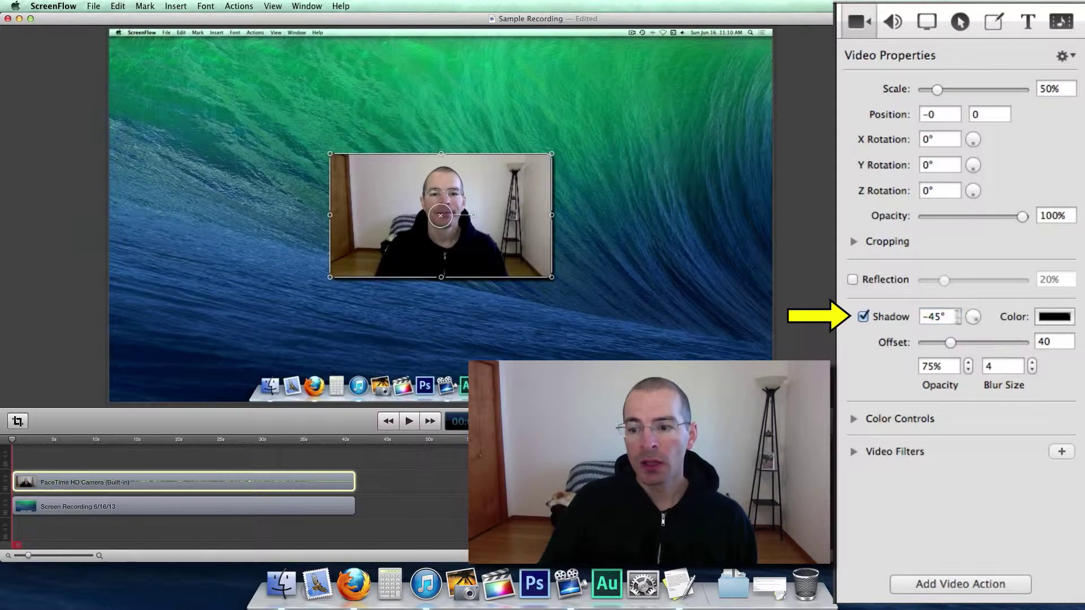
{"action": "left_click", "coordinate": [1054, 316]}
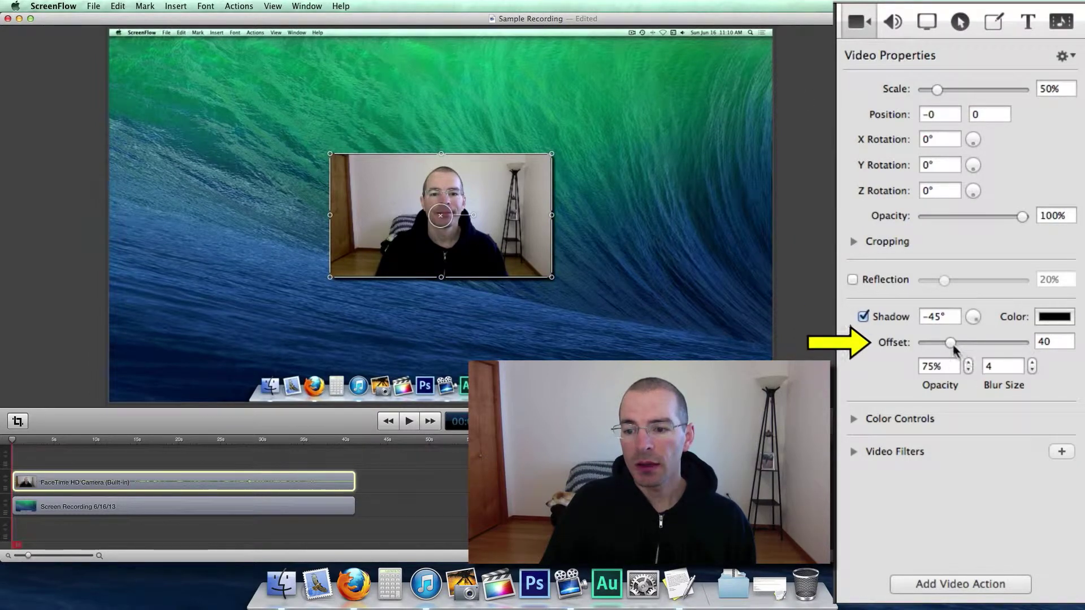
{"action": "left_click_drag", "start_coordinate": [949, 342], "coordinate": [977, 343]}
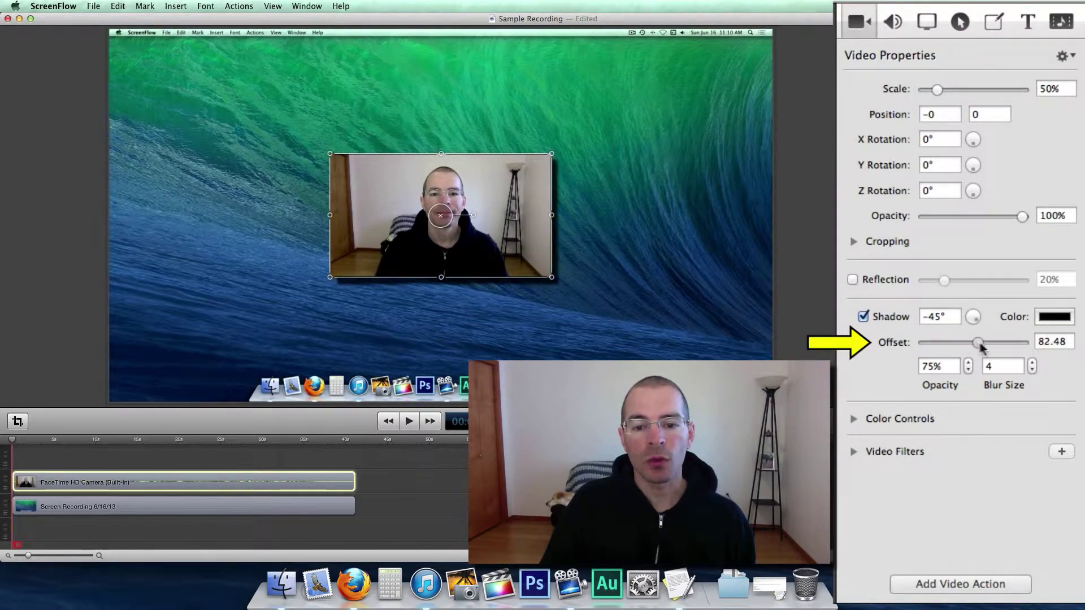
{"action": "left_click_drag", "start_coordinate": [979, 342], "coordinate": [960, 342]}
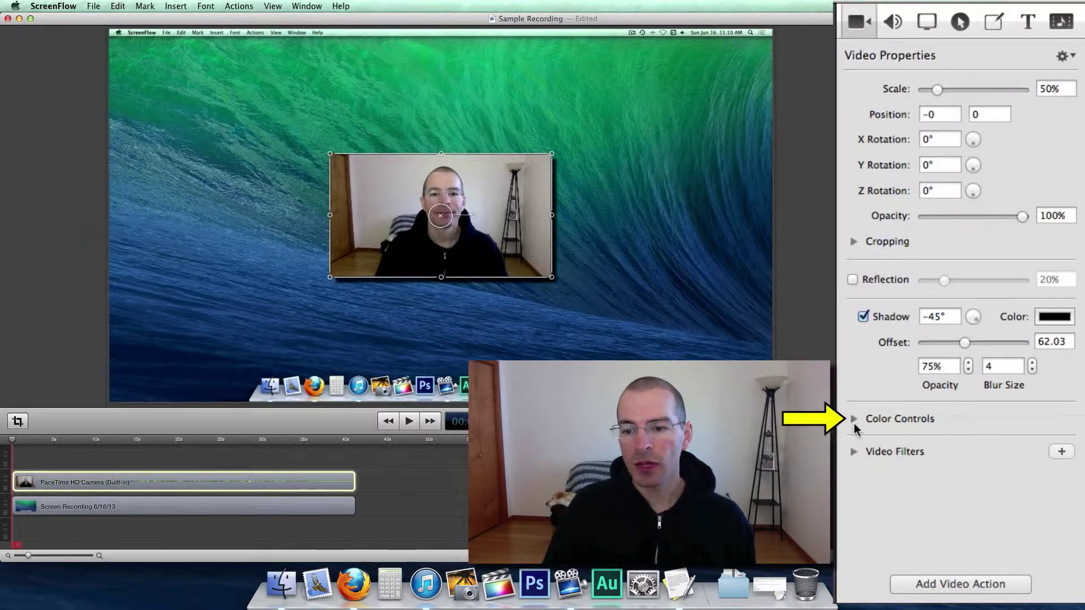
Expand Color Controls and drop the webcam clip's Saturation to 0
{"action": "left_click", "coordinate": [853, 419]}
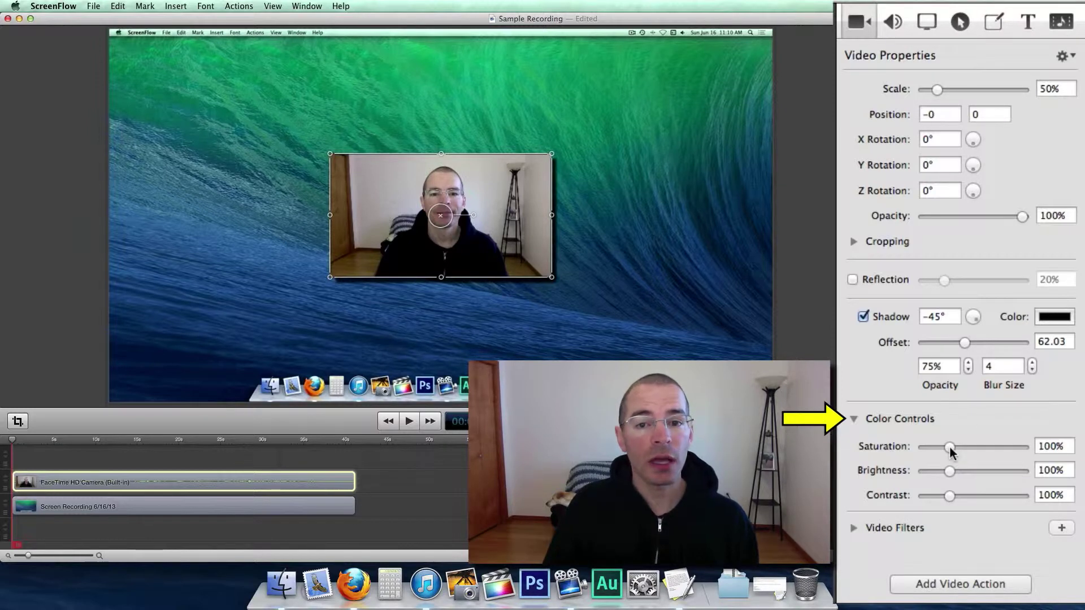
{"action": "left_click_drag", "start_coordinate": [948, 447], "coordinate": [924, 447]}
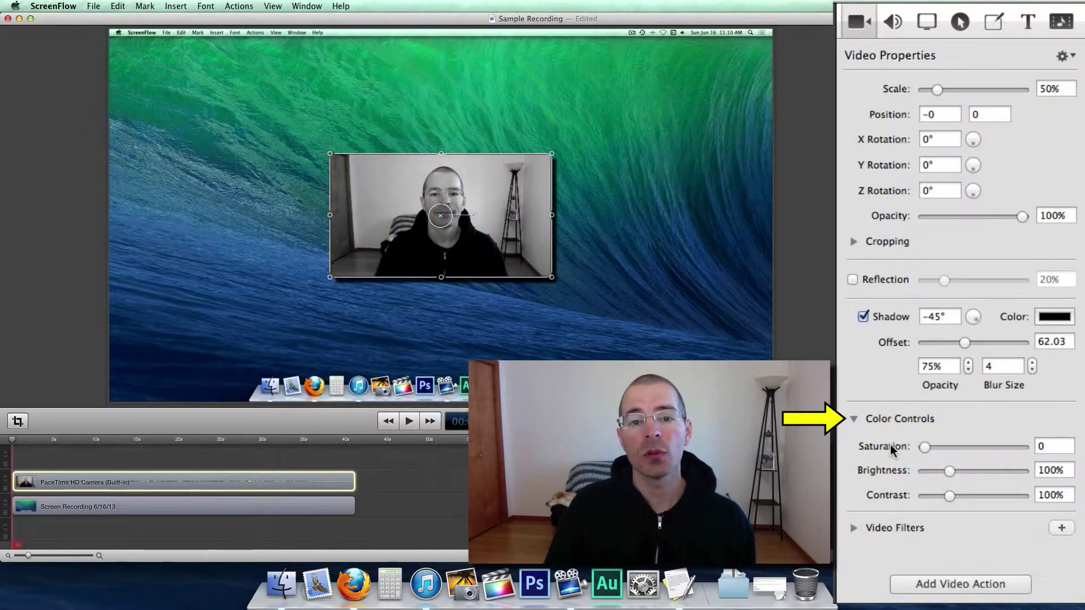
{"action": "left_click", "coordinate": [1054, 446]}
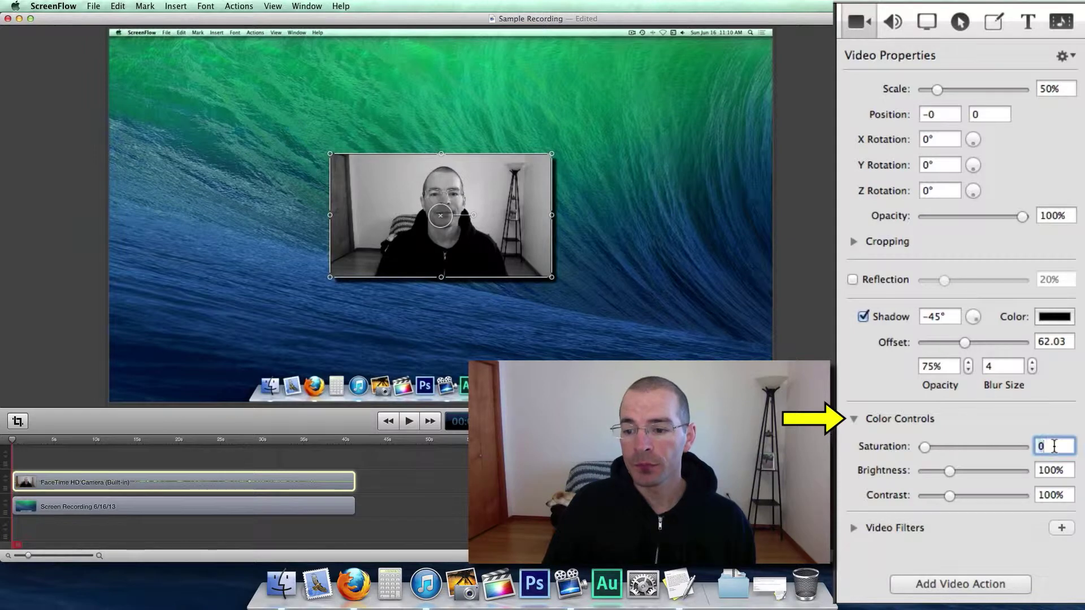
Set Saturation back to 100, then add and remove a Motion Blur filter
{"action": "type", "text": "100"}
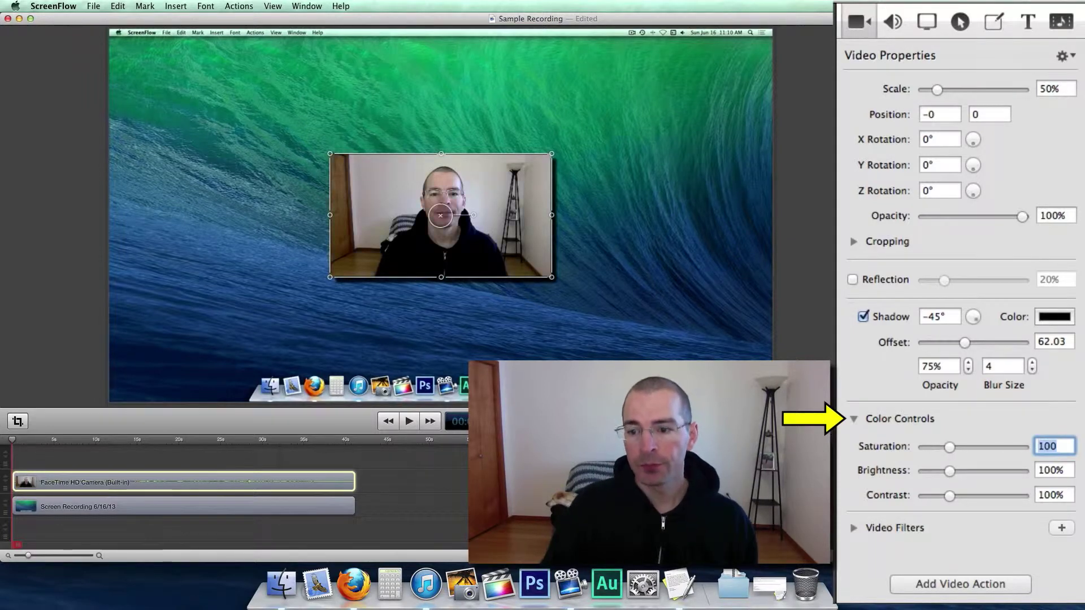
{"action": "left_click", "coordinate": [854, 418]}
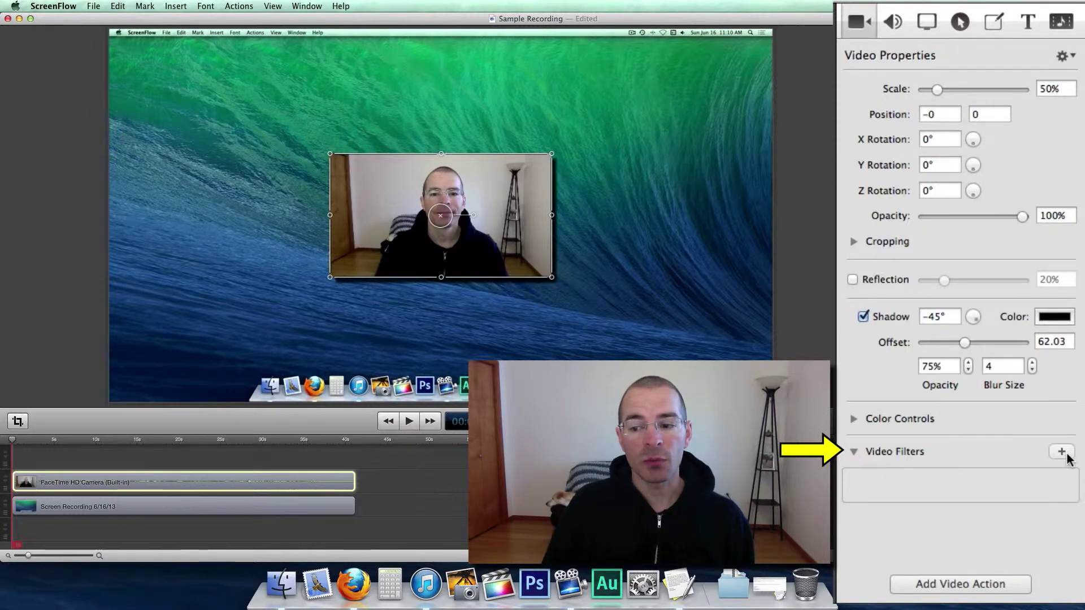
{"action": "left_click", "coordinate": [1064, 450]}
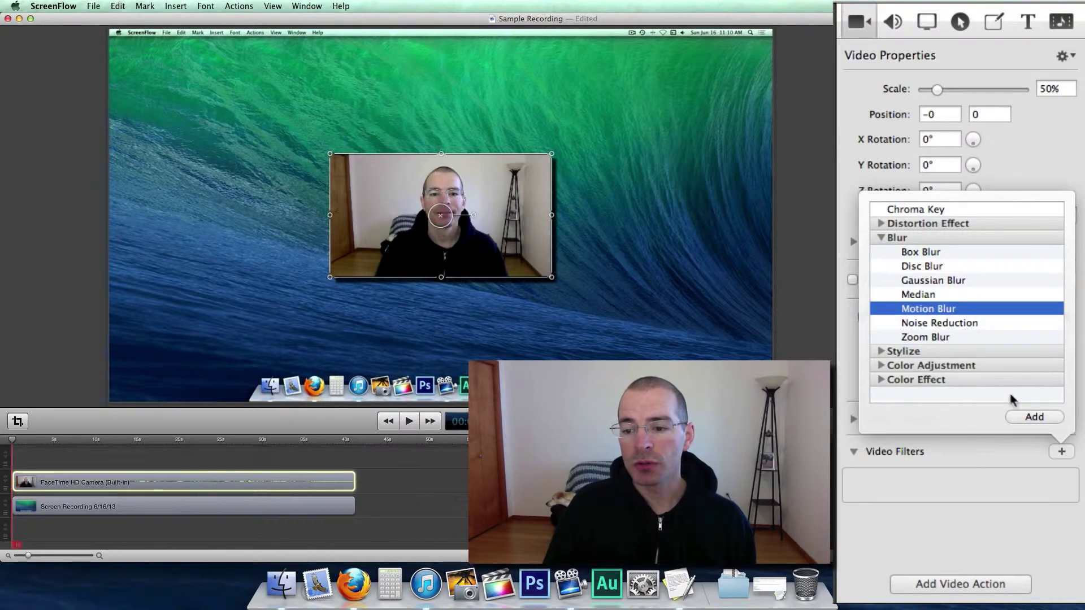
{"action": "left_click", "coordinate": [1033, 417]}
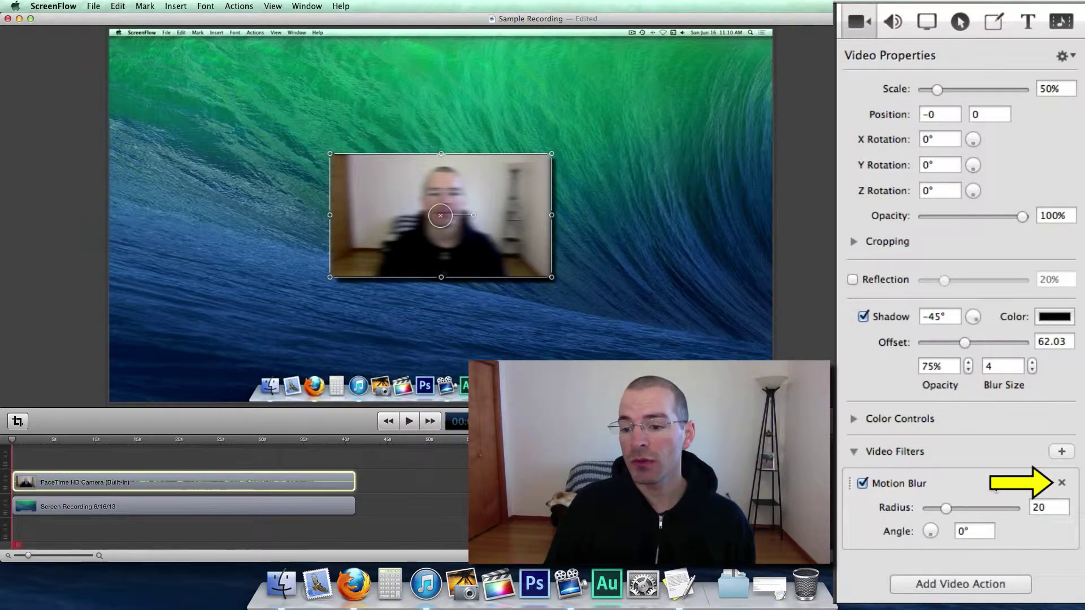
{"action": "left_click", "coordinate": [1061, 482]}
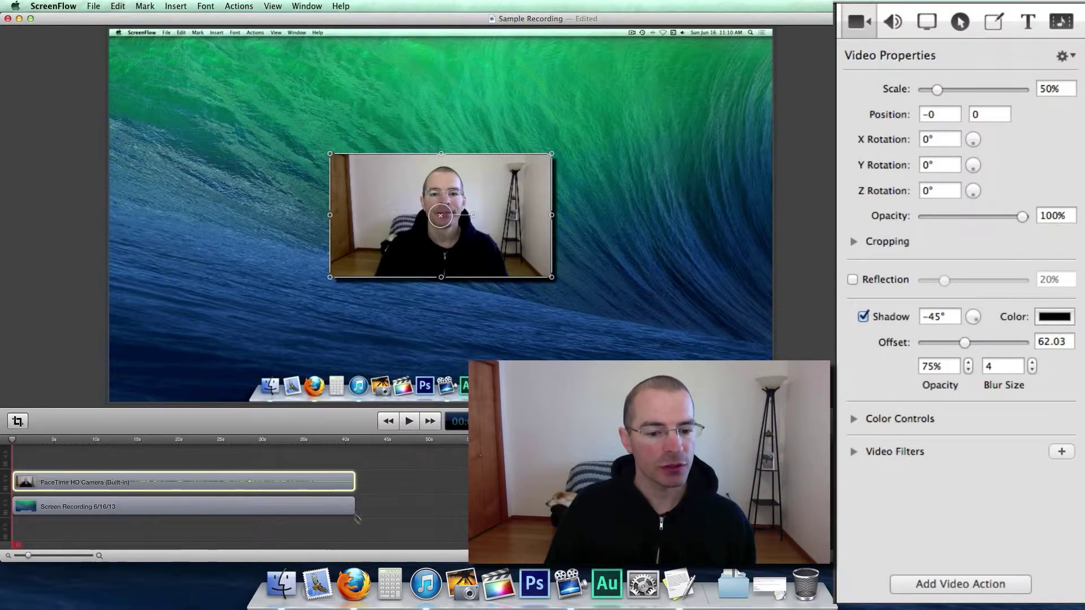
Add a video action to the webcam clip near 37 seconds and select it
{"action": "left_click", "coordinate": [325, 443]}
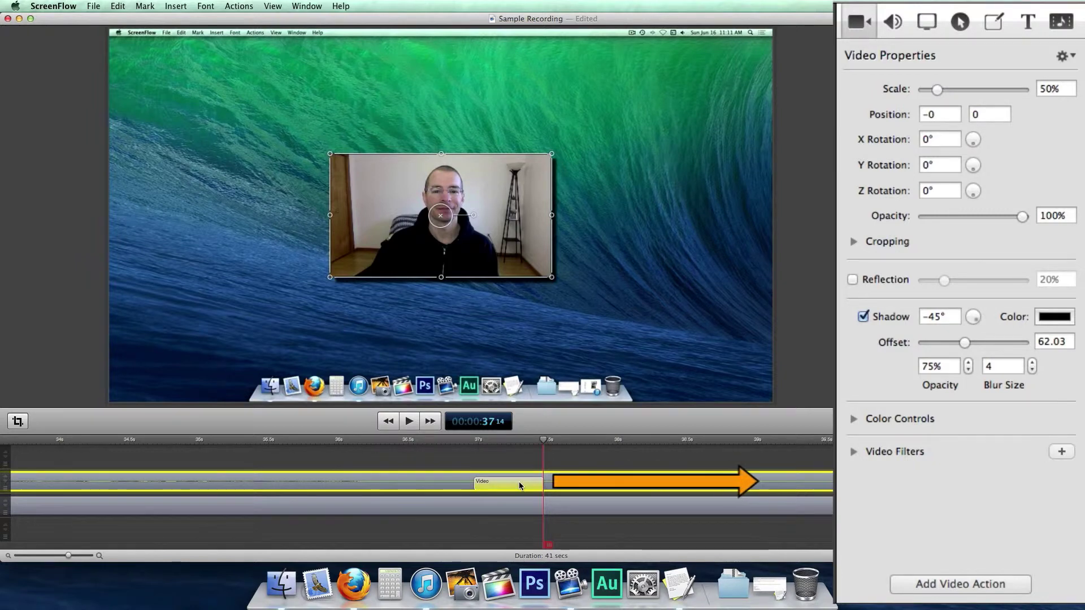
{"action": "left_click", "coordinate": [478, 440]}
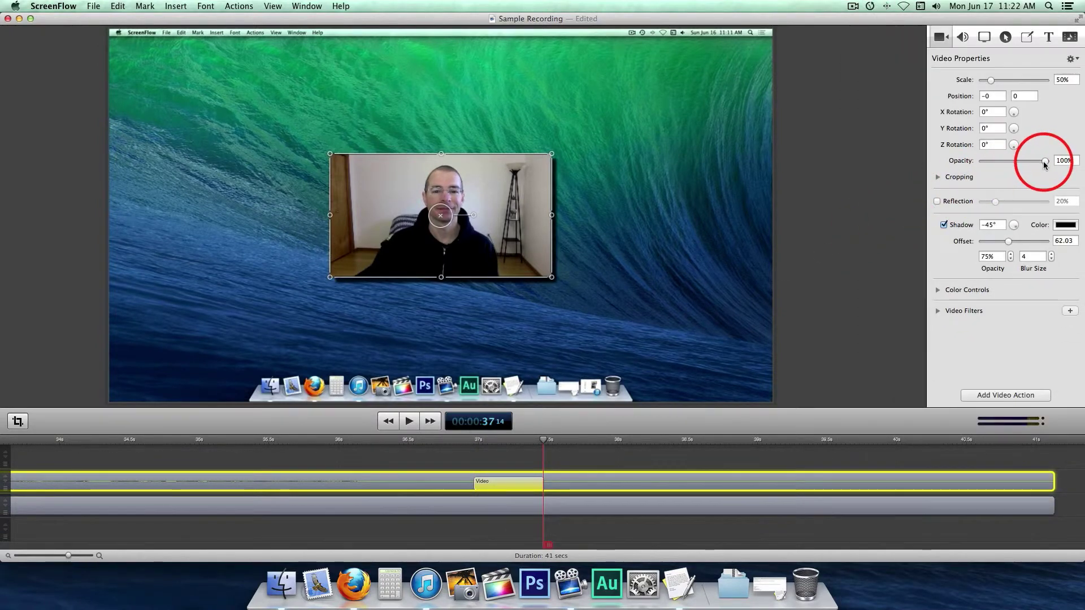
Set the video action's opacity to 0 and preview the fade-out
{"action": "left_click_drag", "start_coordinate": [1044, 160], "coordinate": [982, 160]}
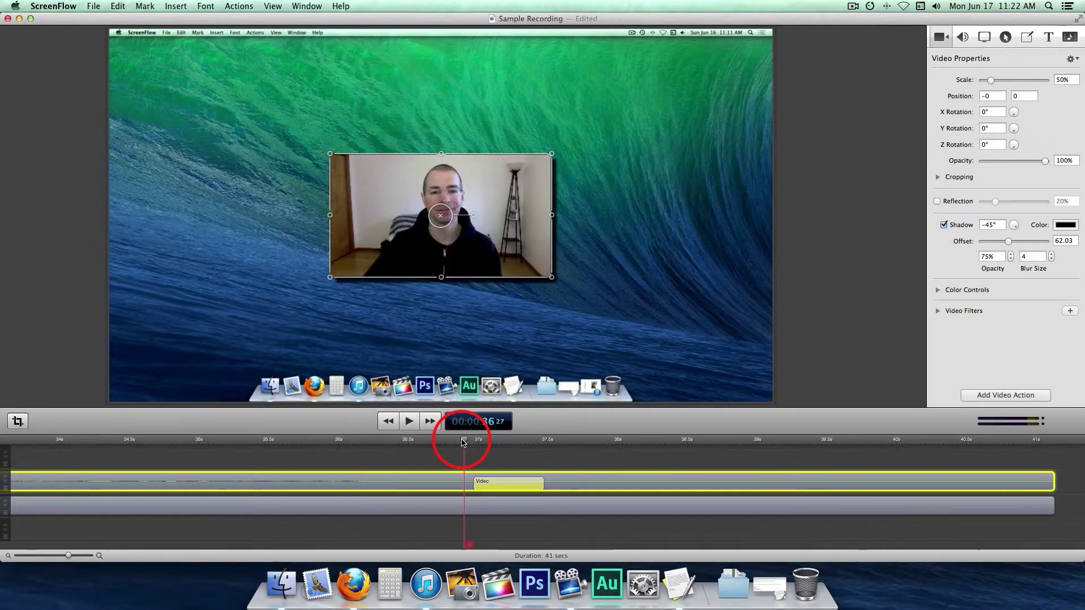
{"action": "left_click", "coordinate": [408, 420]}
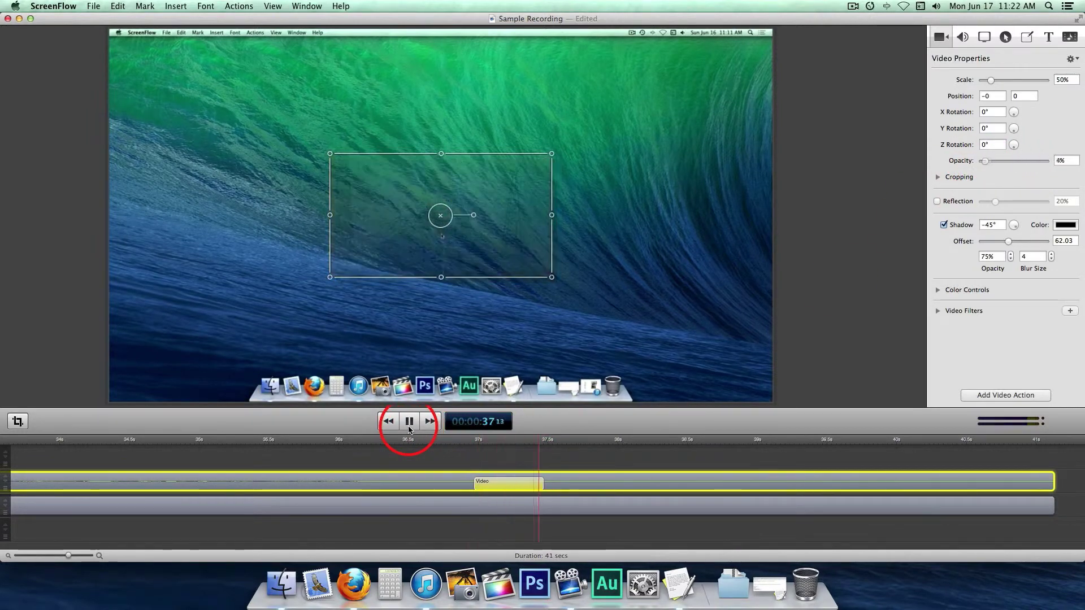
{"action": "left_click", "coordinate": [408, 421]}
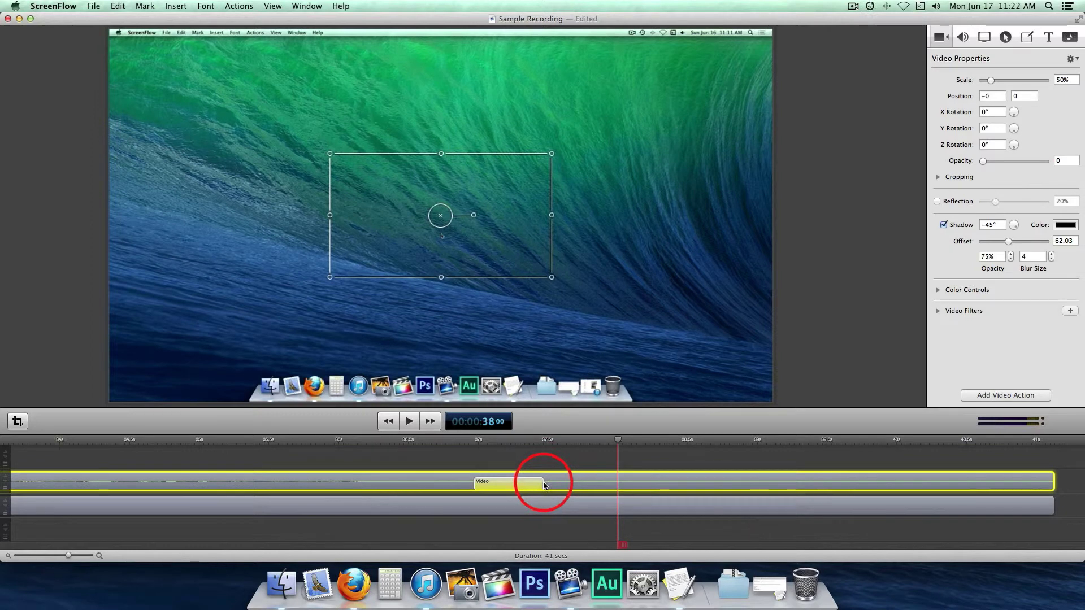
Lengthen the fade action to 0.8 seconds and preview the longer fade
{"action": "left_click_drag", "start_coordinate": [543, 482], "coordinate": [475, 482]}
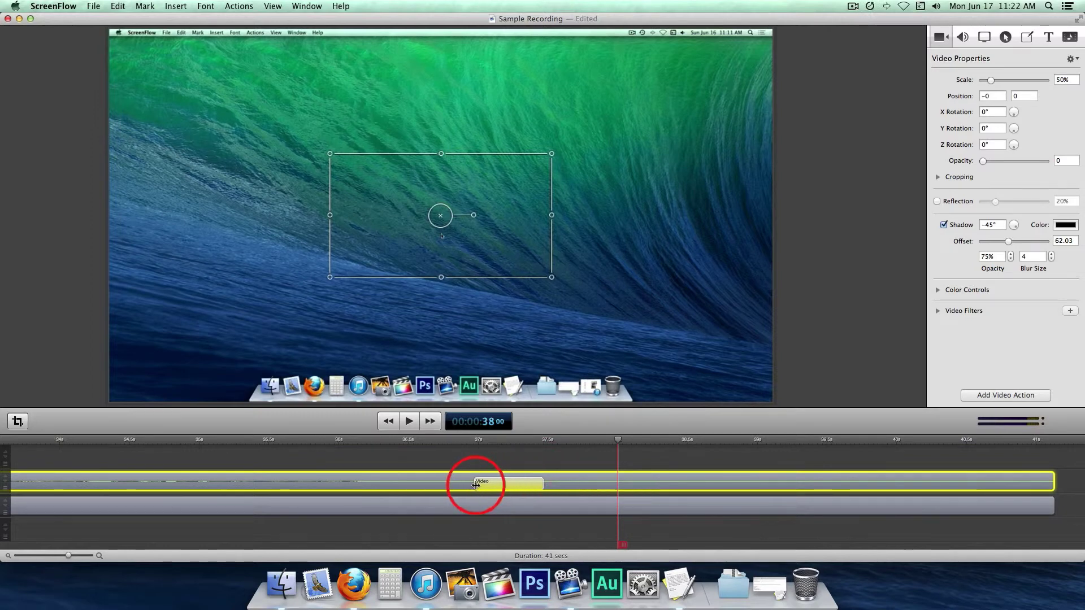
{"action": "left_click_drag", "start_coordinate": [475, 483], "coordinate": [542, 483]}
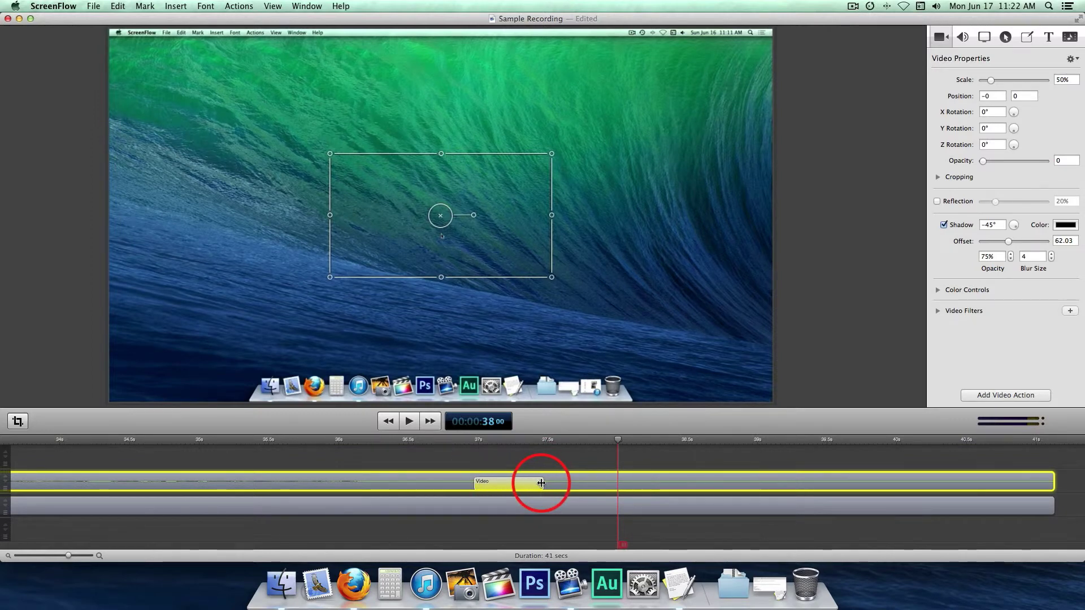
{"action": "left_click_drag", "start_coordinate": [541, 482], "coordinate": [589, 481]}
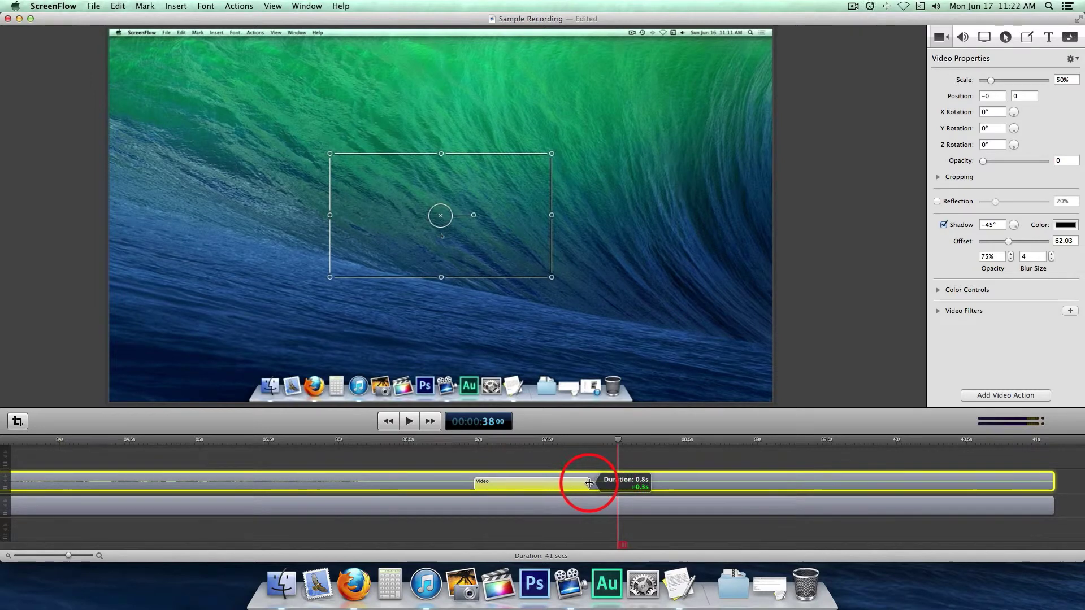
{"action": "left_click_drag", "start_coordinate": [589, 483], "coordinate": [607, 483]}
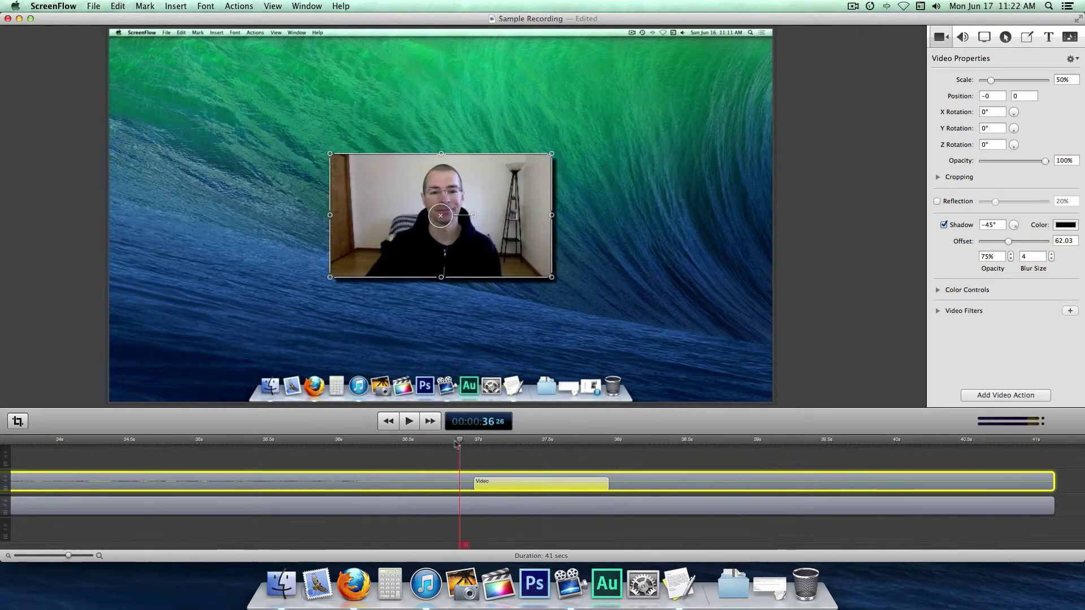
{"action": "left_click", "coordinate": [407, 421]}
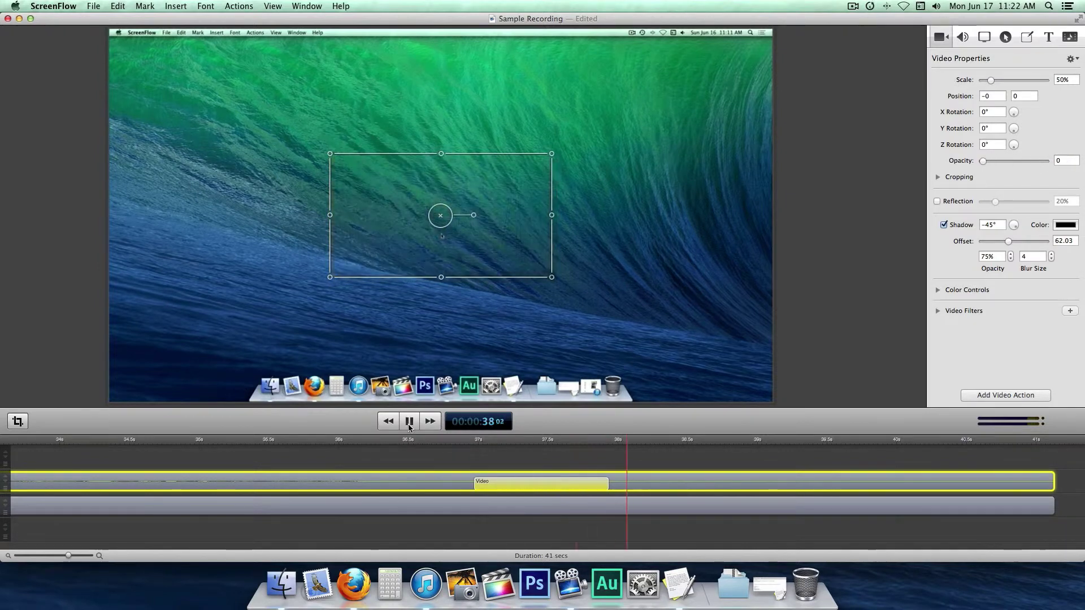
{"action": "left_click", "coordinate": [408, 420]}
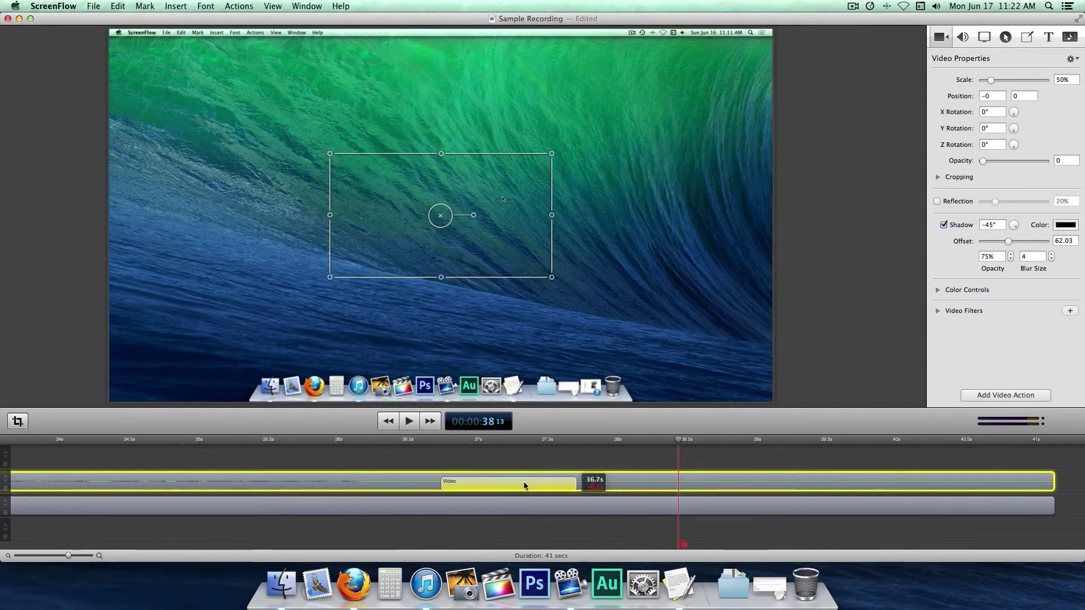
Slide the webcam fade action slightly left so it starts earlier
{"action": "left_click_drag", "start_coordinate": [524, 486], "coordinate": [505, 486]}
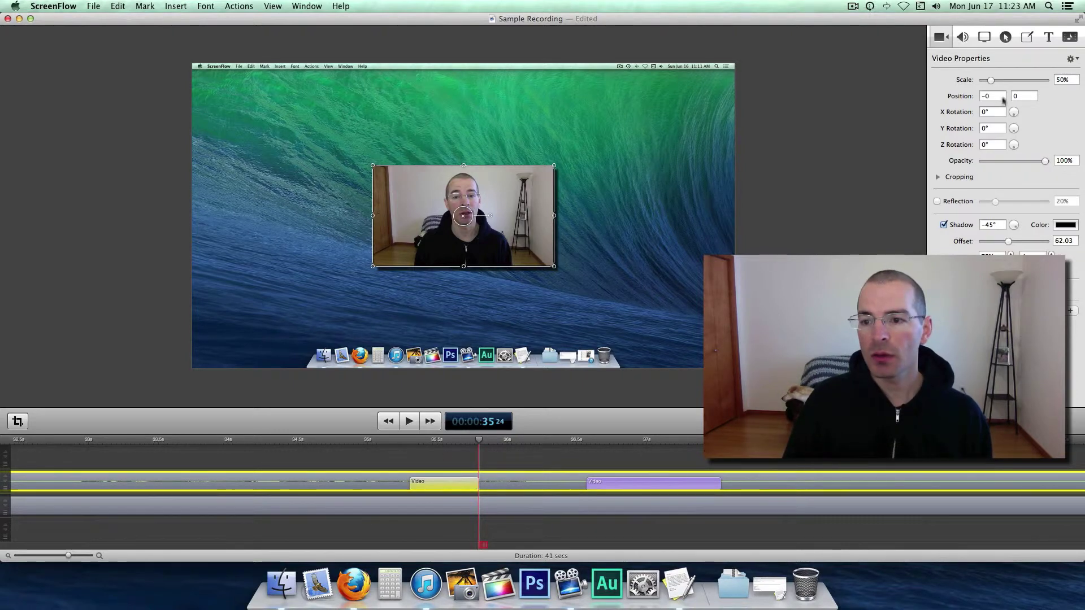
Raise the webcam clip's Scale to about 123% in the earlier video action
{"action": "left_click_drag", "start_coordinate": [989, 80], "coordinate": [1001, 80]}
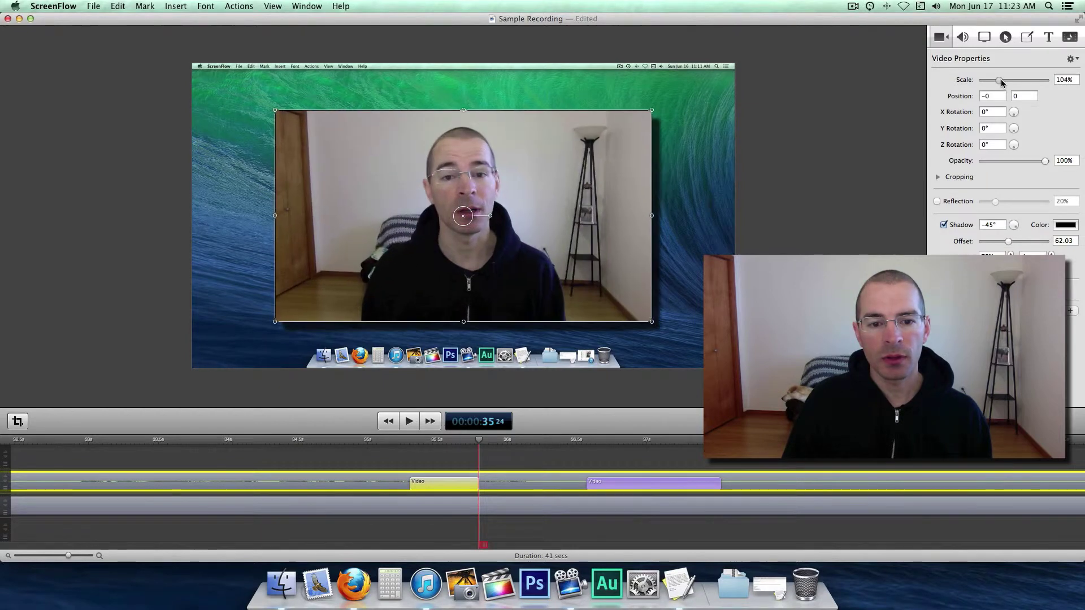
{"action": "left_click_drag", "start_coordinate": [1001, 81], "coordinate": [1011, 80]}
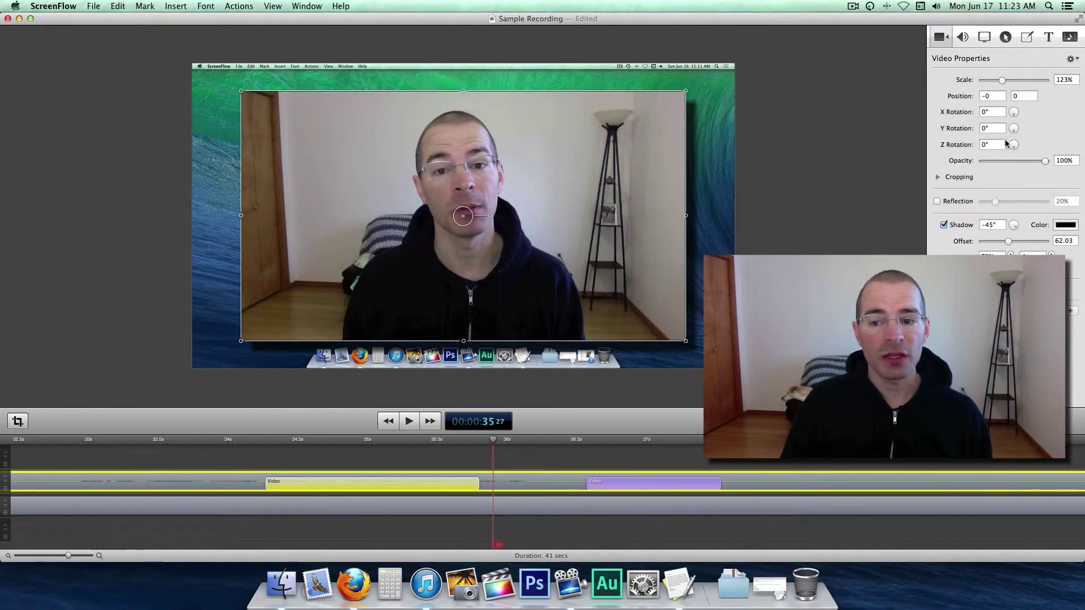
{"action": "mouse_move", "coordinate": [1006, 144]}
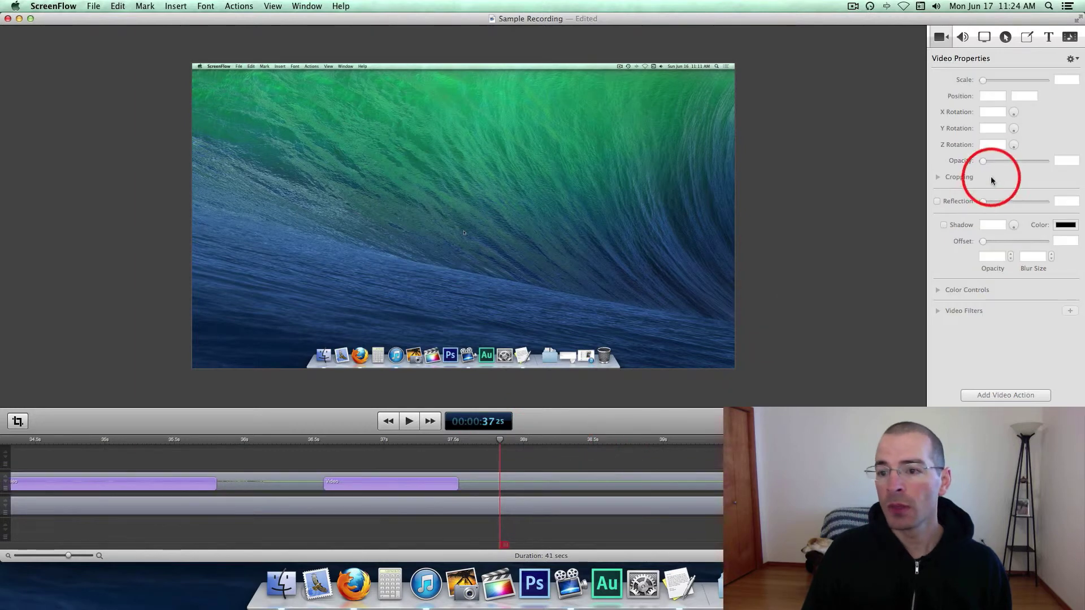
Add a centred text box reading 'Text' as a new clip at 37 seconds
{"action": "left_click", "coordinate": [1048, 37]}
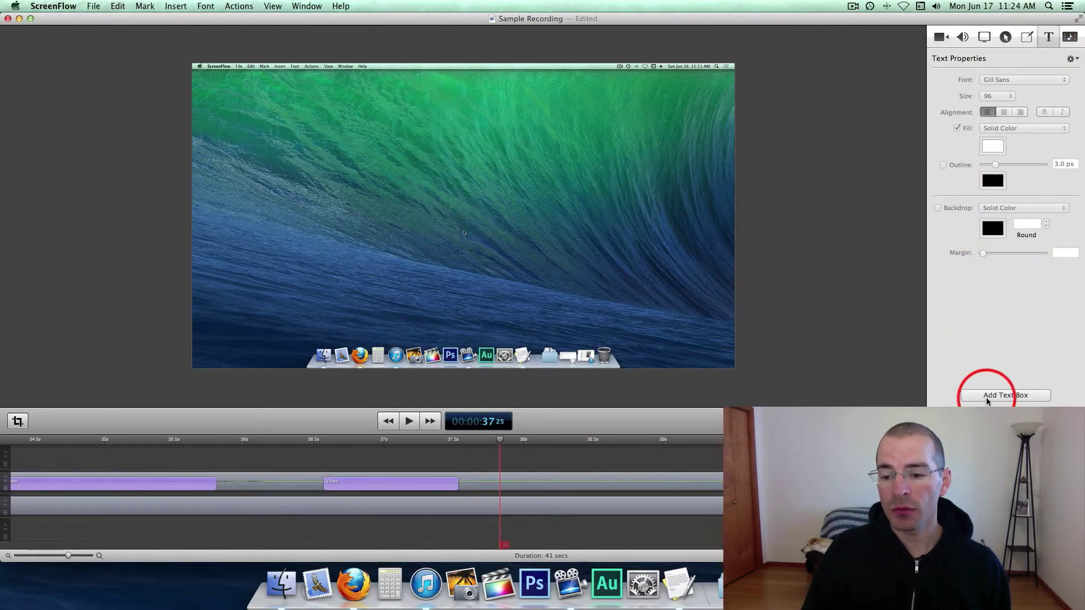
{"action": "left_click", "coordinate": [1005, 395]}
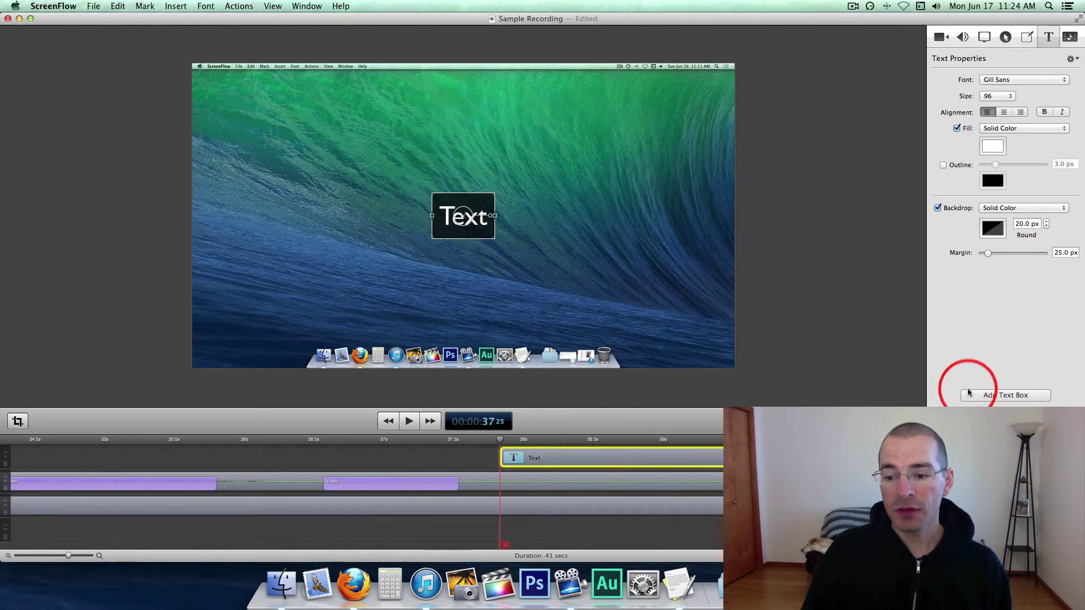
{"action": "left_click", "coordinate": [940, 37]}
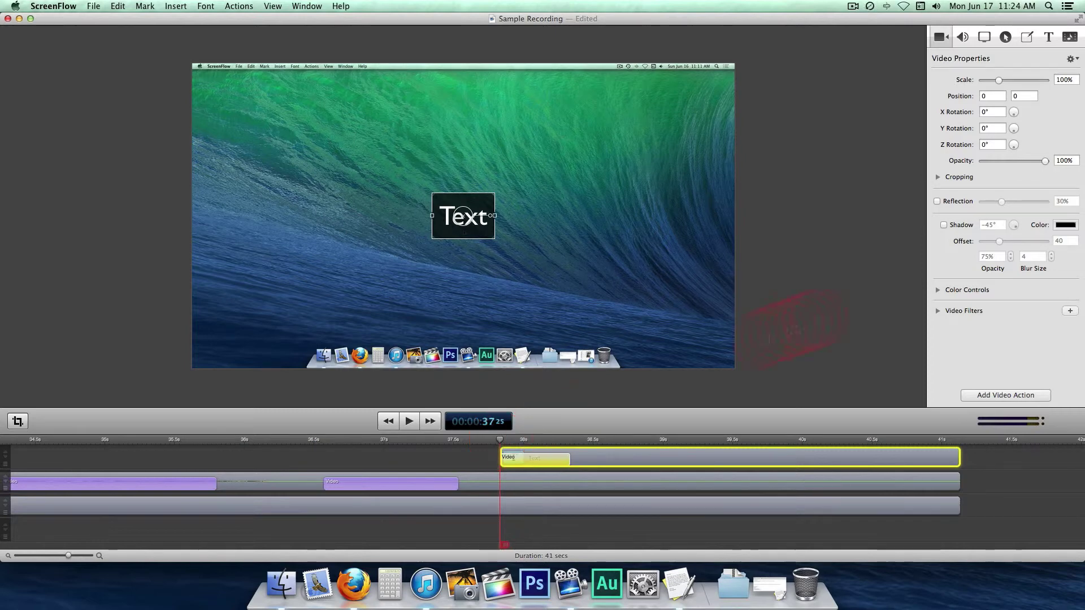
Drag the text clip's opacity up from 0 so the text fades in at the clip start
{"action": "left_click_drag", "start_coordinate": [1046, 159], "coordinate": [983, 160]}
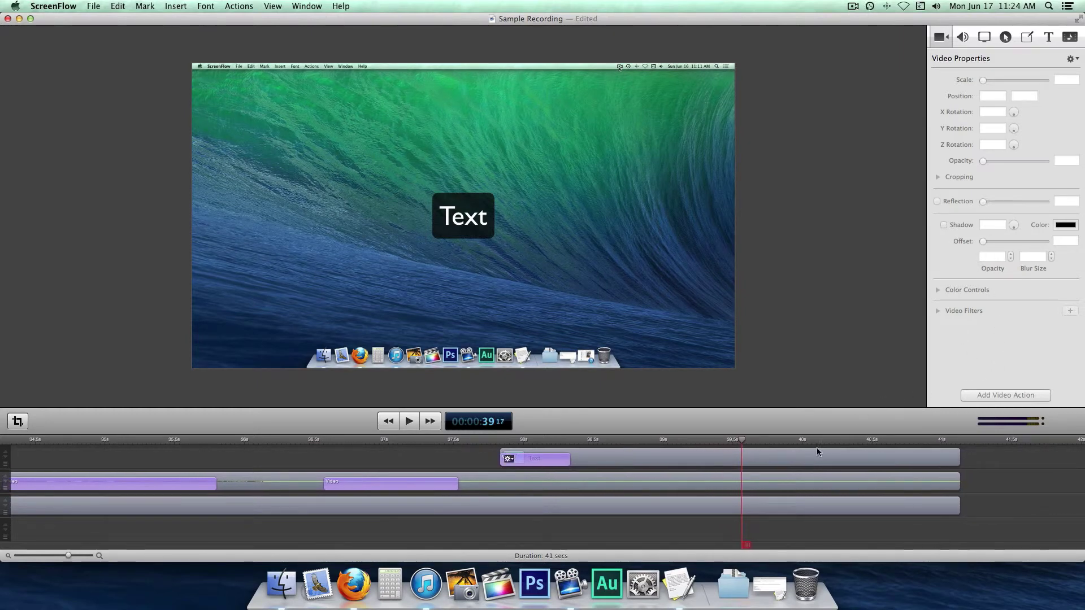
Add a second video action near 39 s that scales the text box to 0%
{"action": "left_click", "coordinate": [533, 457]}
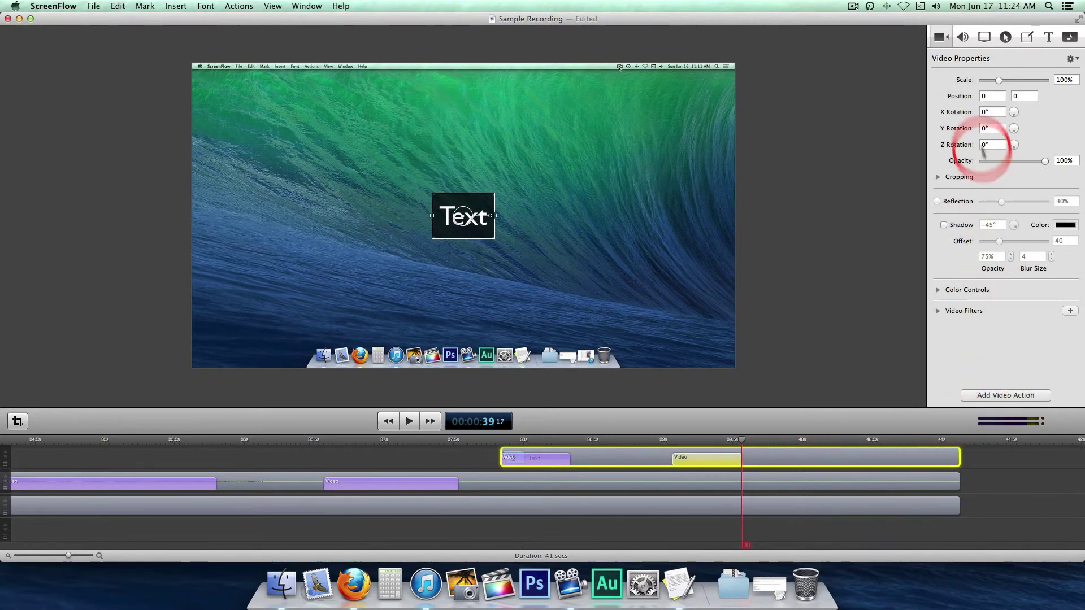
{"action": "mouse_move", "coordinate": [999, 80]}
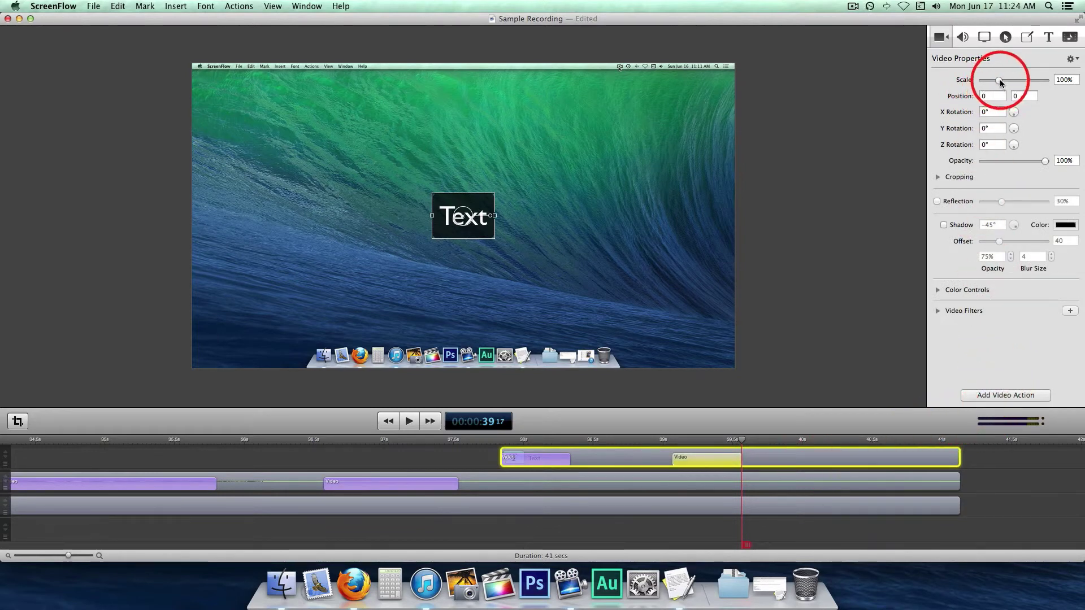
{"action": "left_click_drag", "start_coordinate": [1003, 63], "coordinate": [995, 62]}
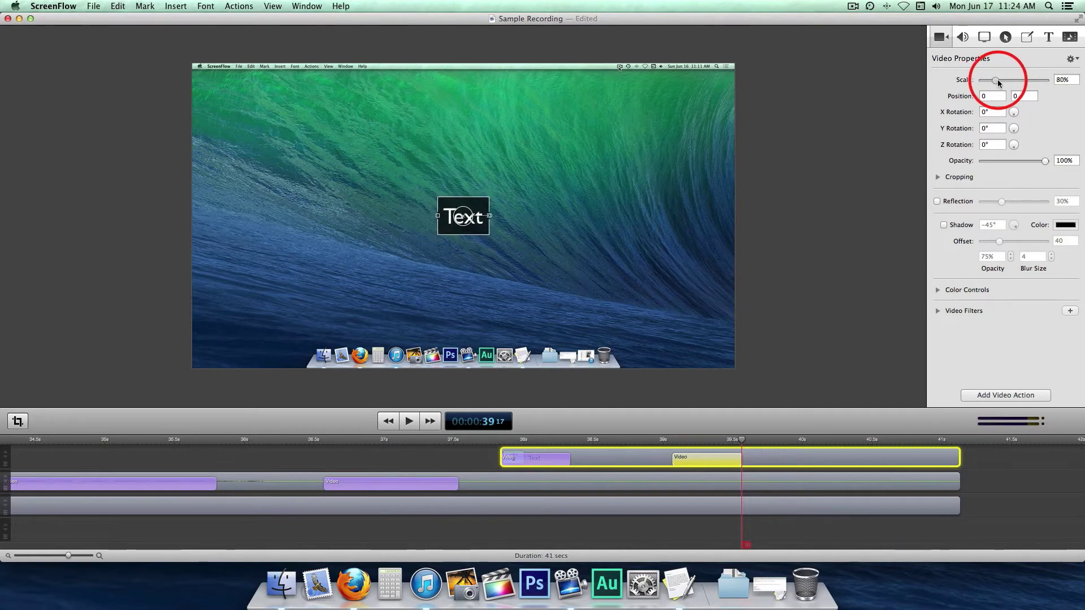
{"action": "left_click_drag", "start_coordinate": [994, 80], "coordinate": [981, 81]}
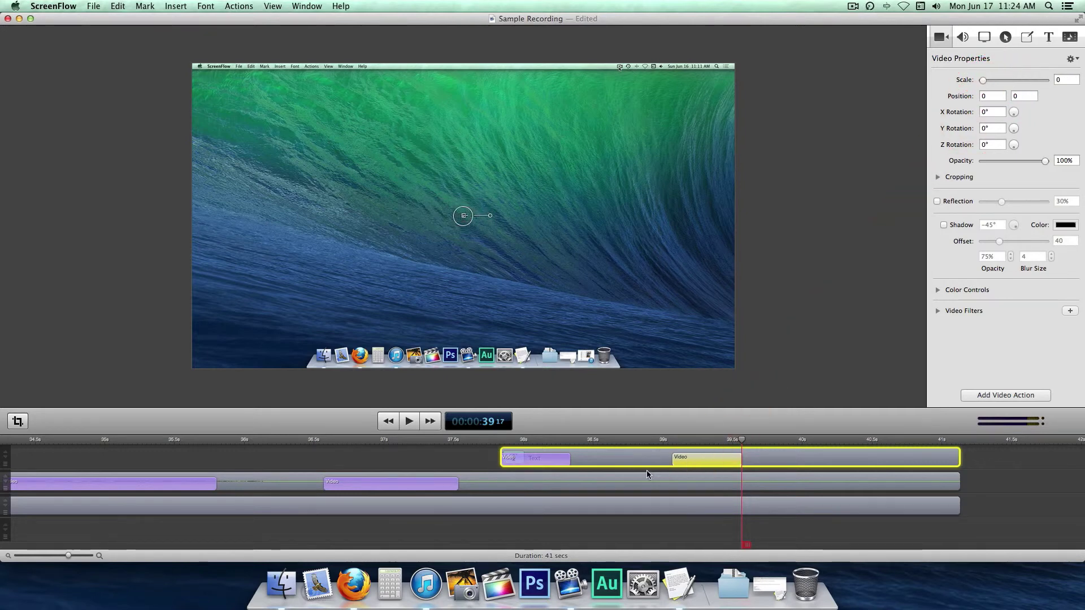